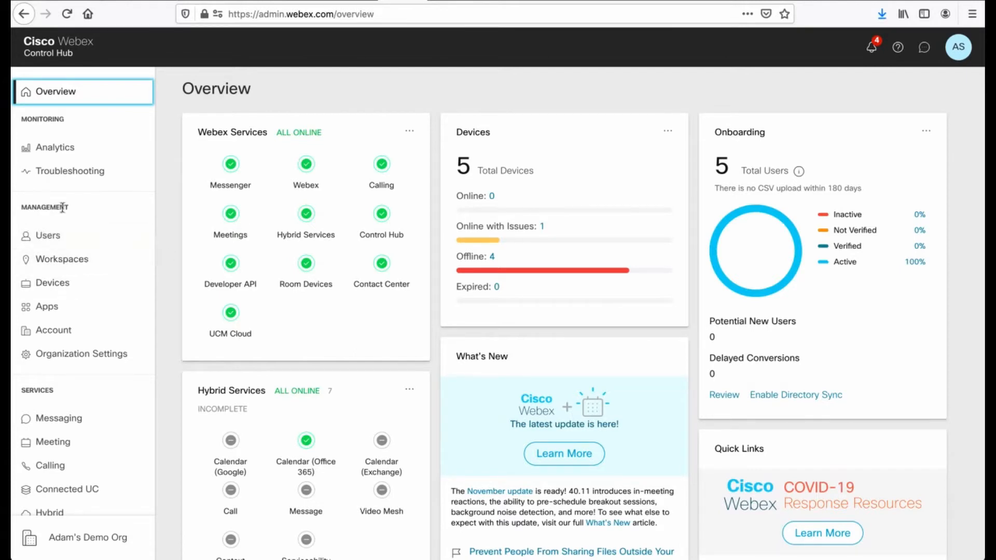
Go to the Devices page listing the five Rooms & Desks devices.
click(52, 282)
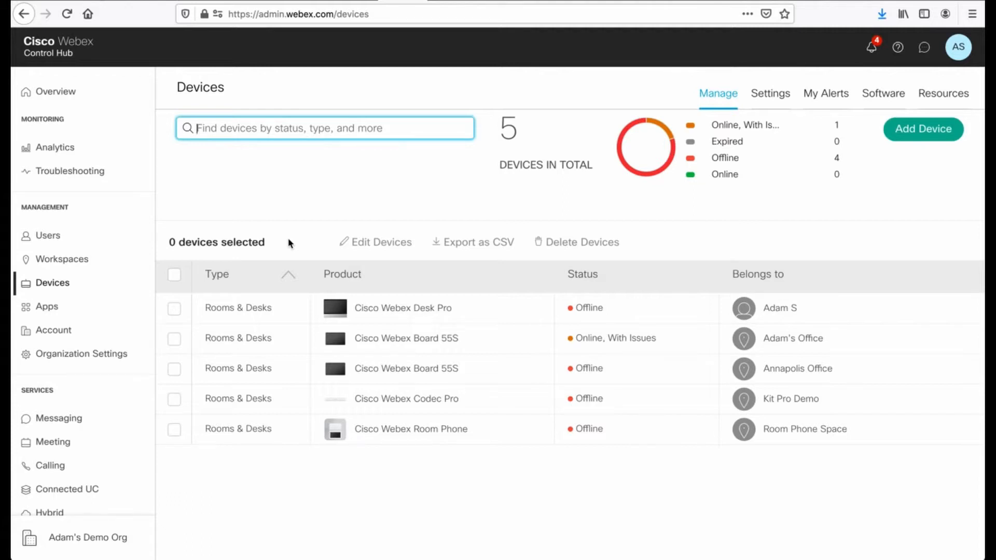
mouse_move(279, 165)
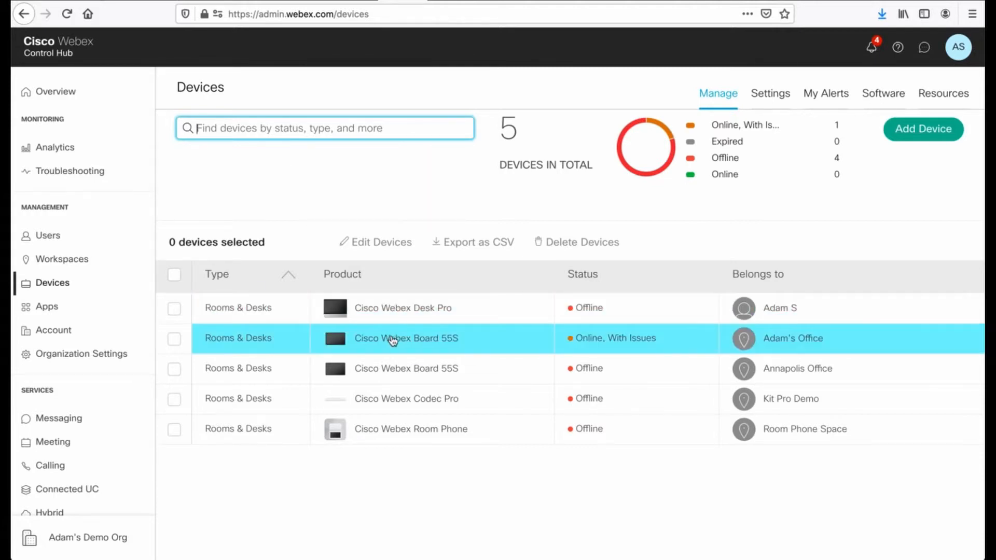
click(392, 338)
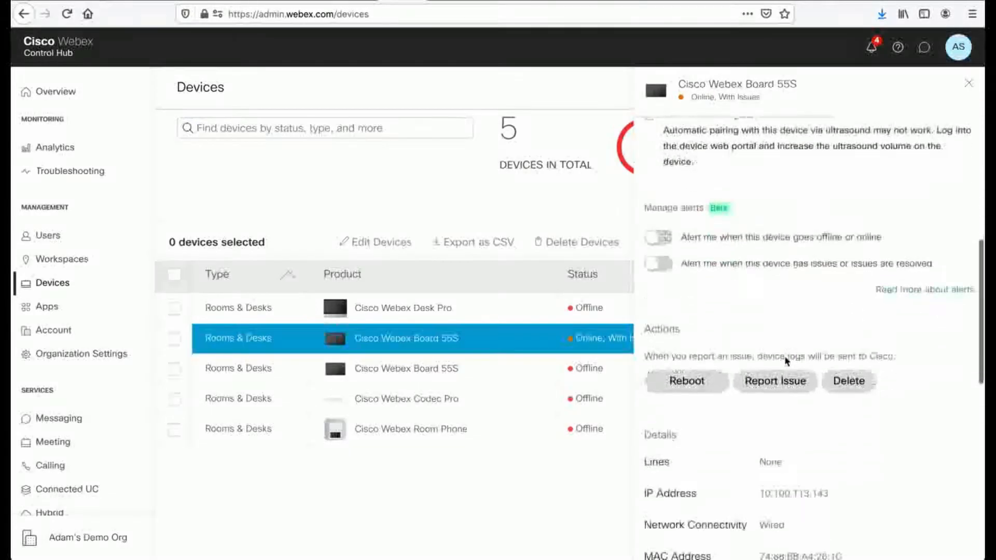
scroll(down, 3)
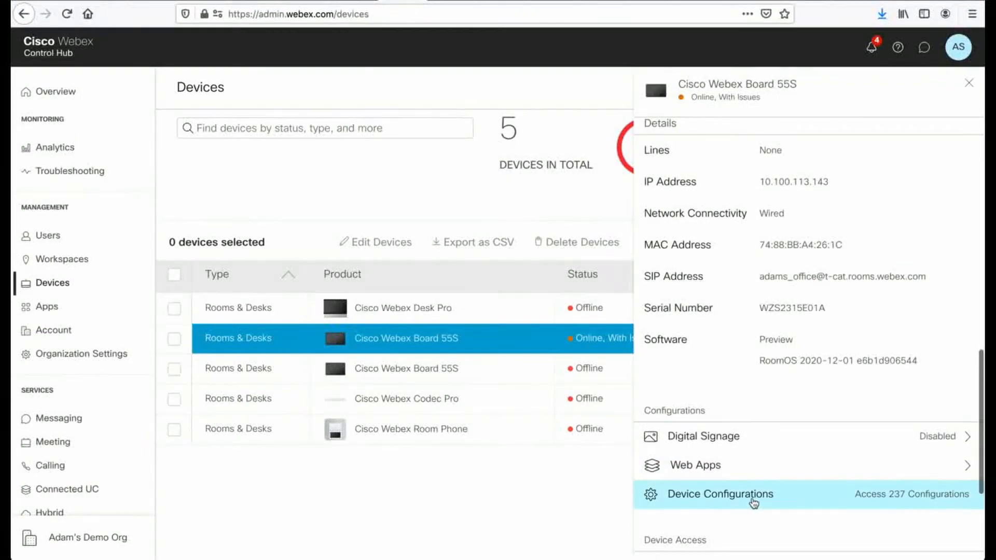
scroll(down, 3)
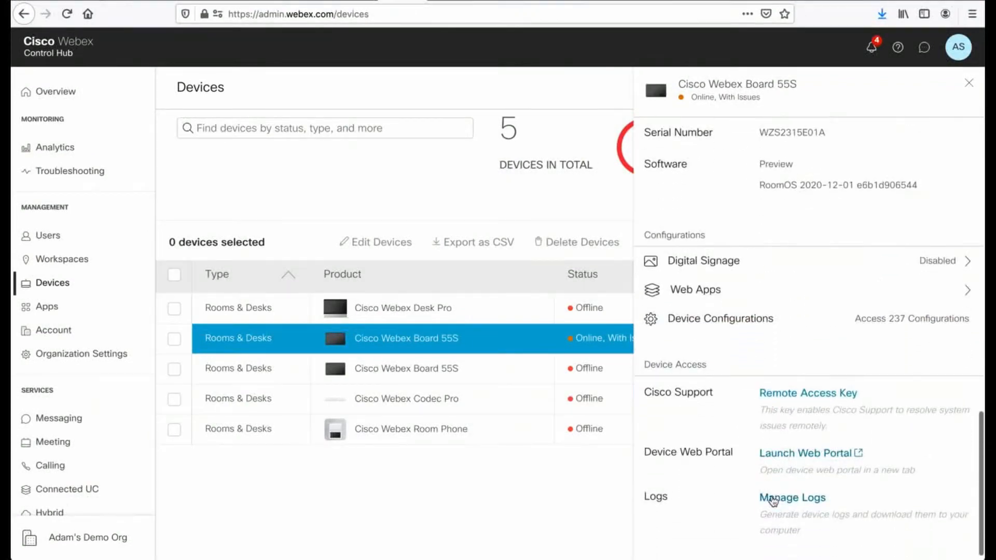
scroll(down, 3)
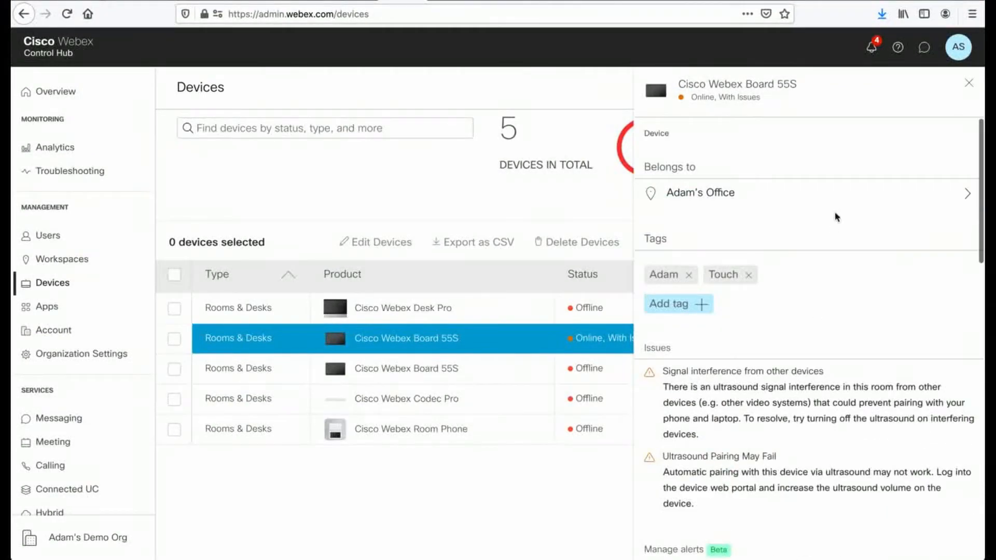
mouse_move(882, 361)
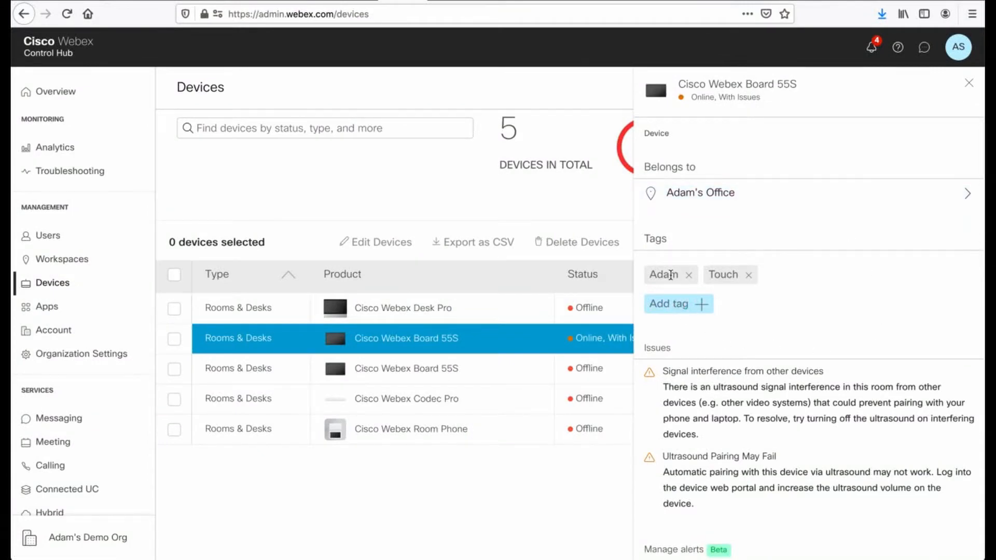
mouse_move(754, 303)
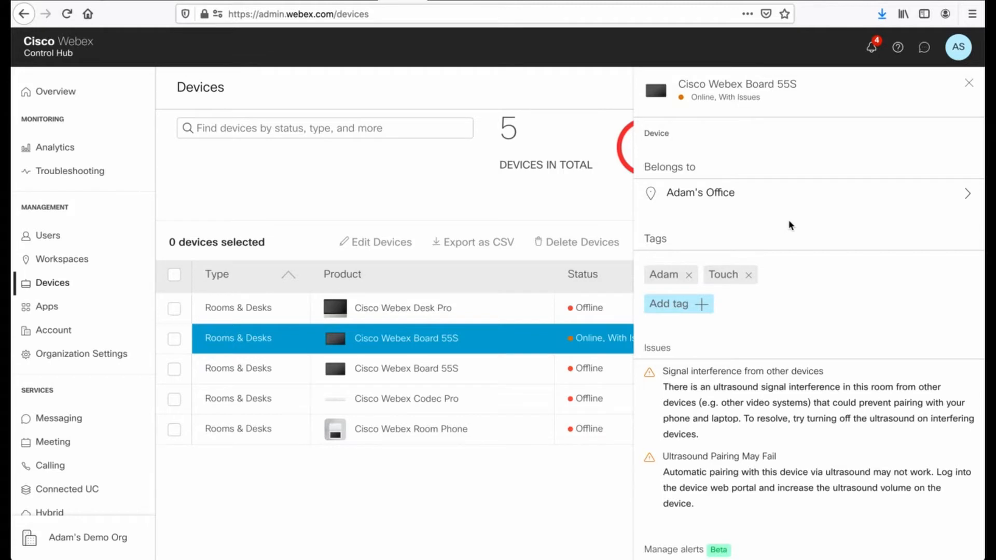
click(970, 83)
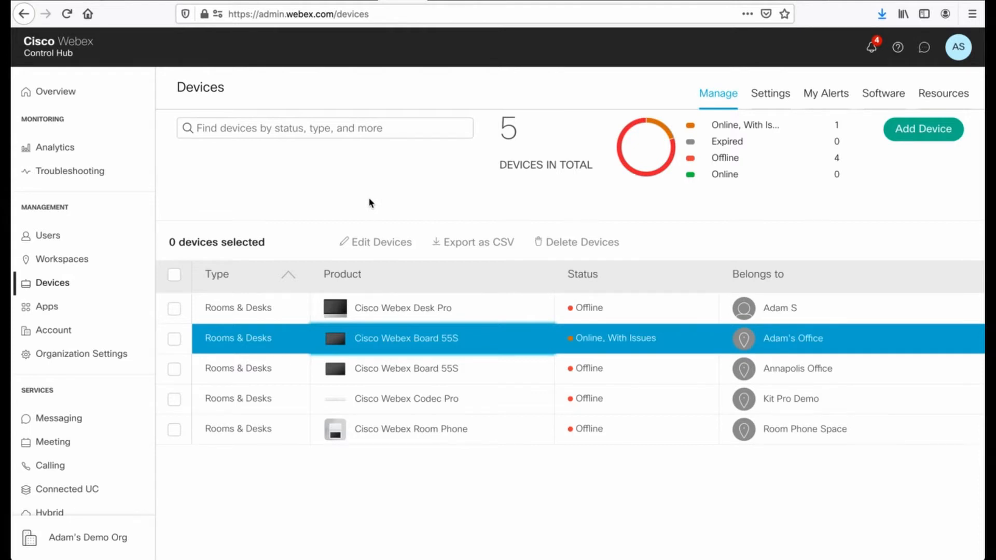
click(325, 129)
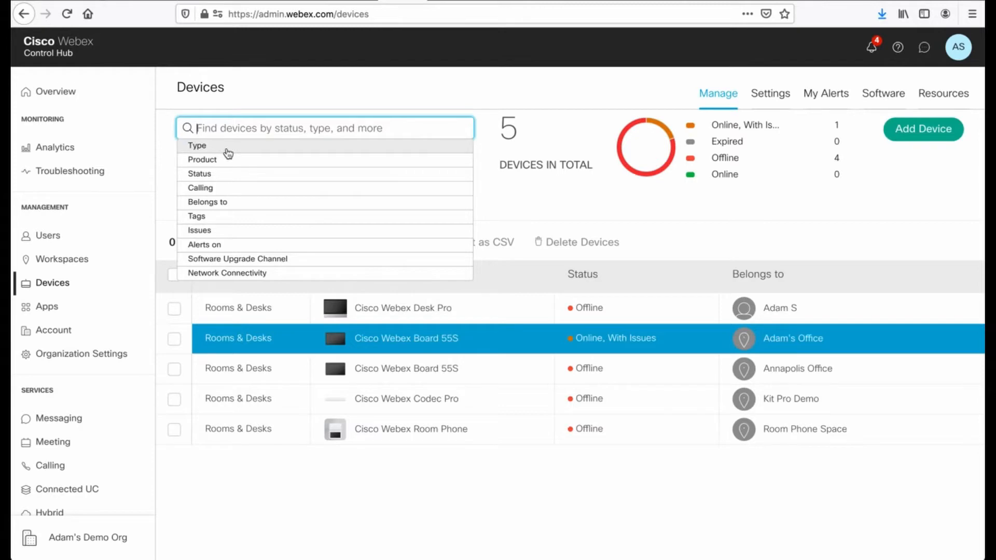
mouse_move(225, 162)
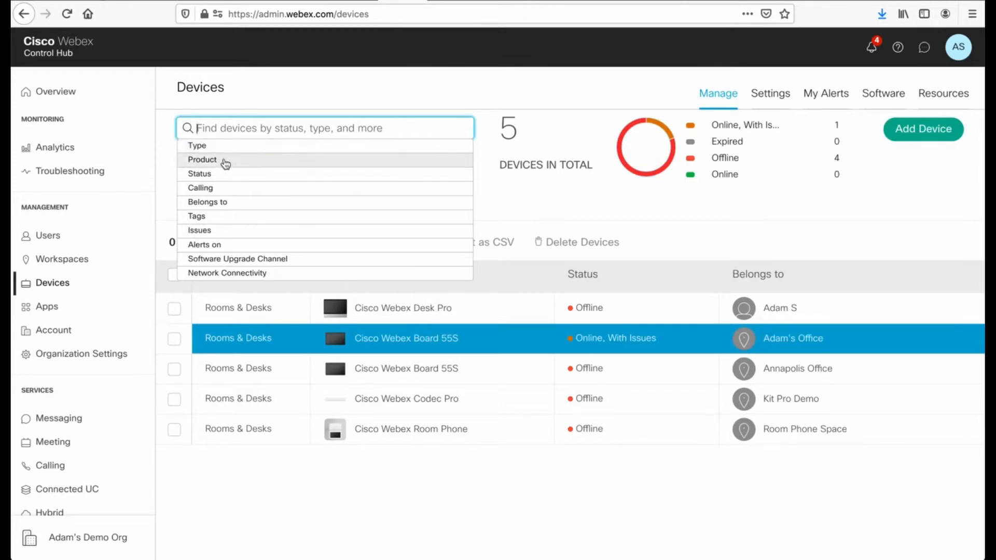
mouse_move(216, 224)
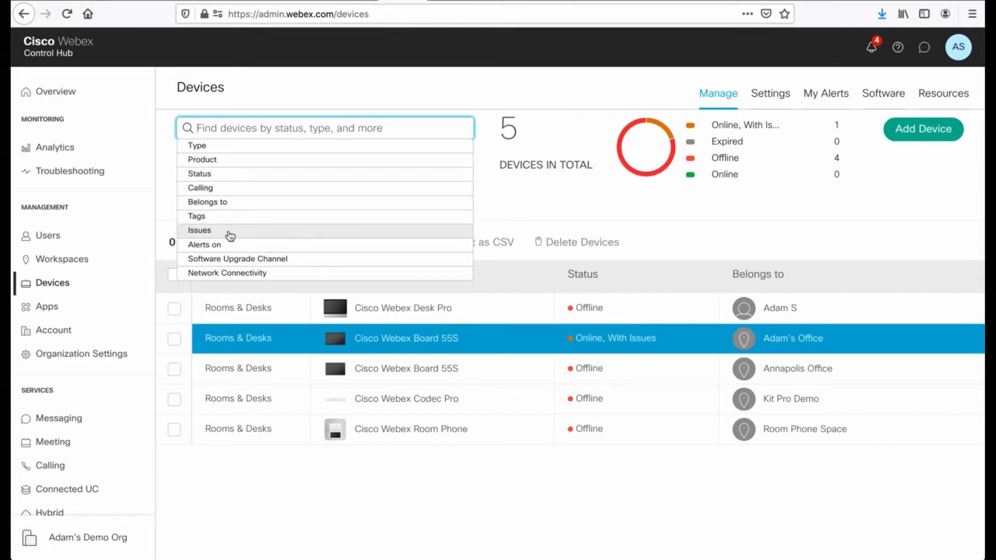
mouse_move(252, 274)
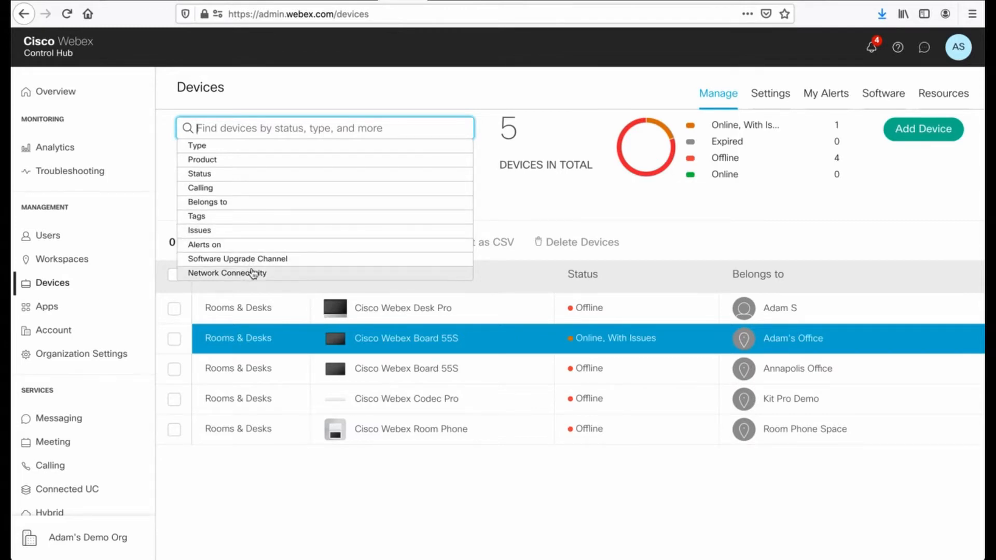
mouse_move(253, 148)
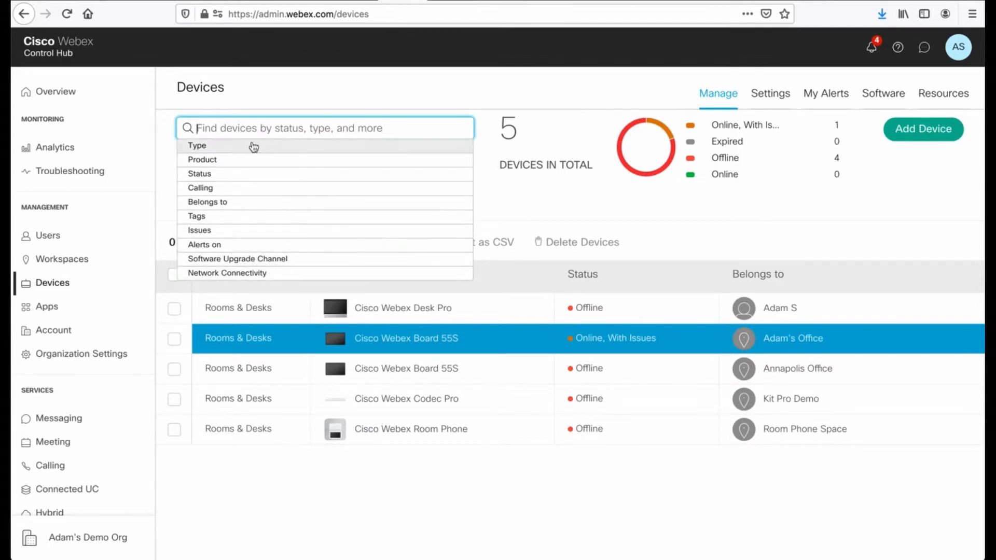
click(197, 146)
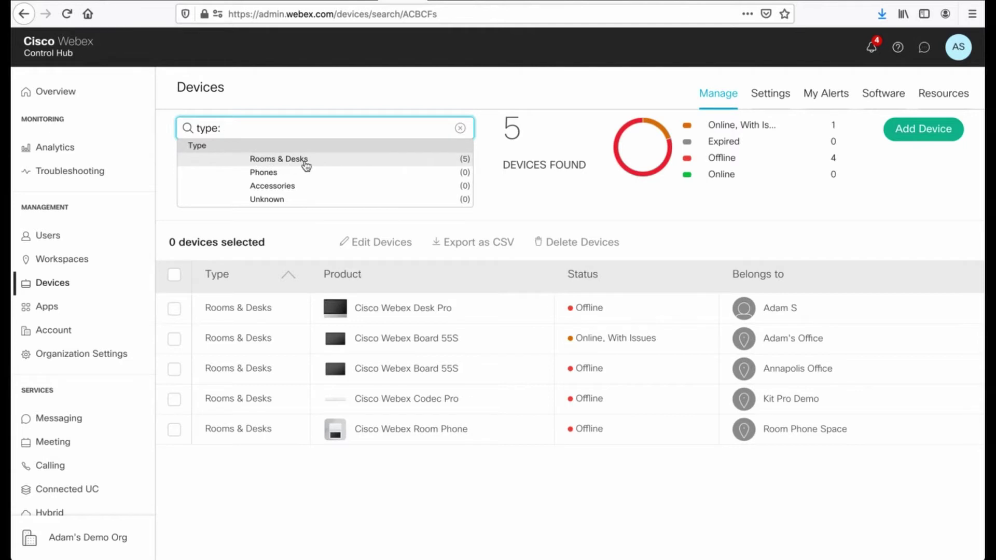
mouse_move(342, 154)
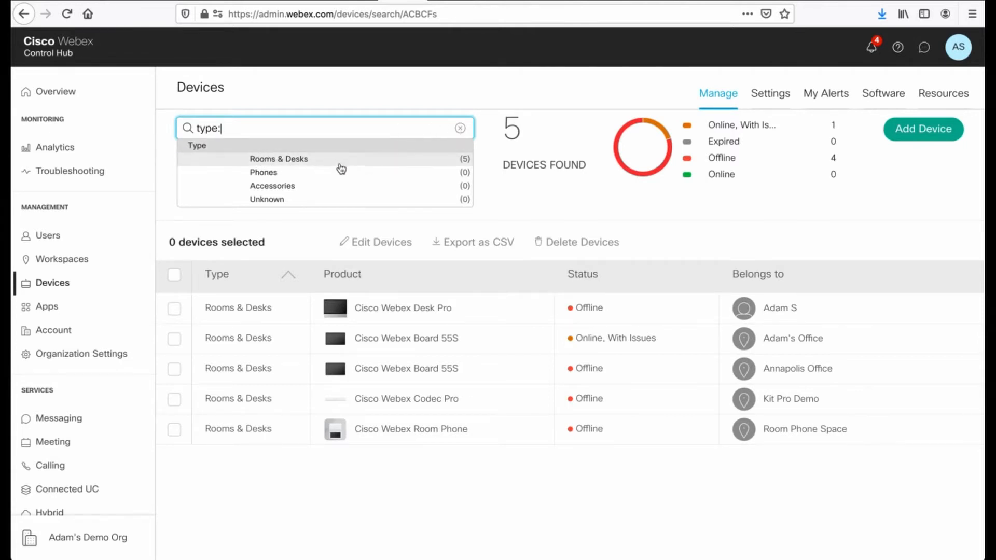
click(279, 159)
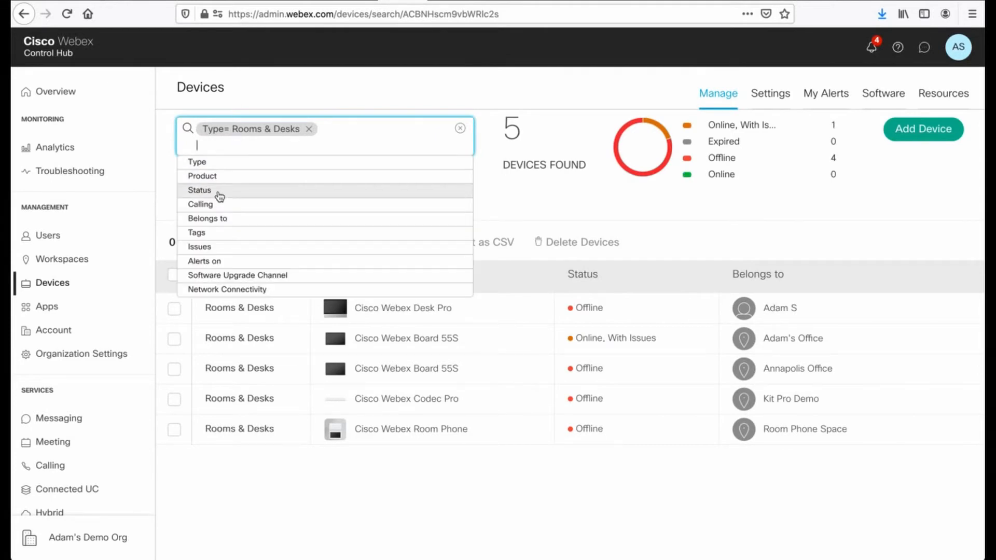
click(199, 190)
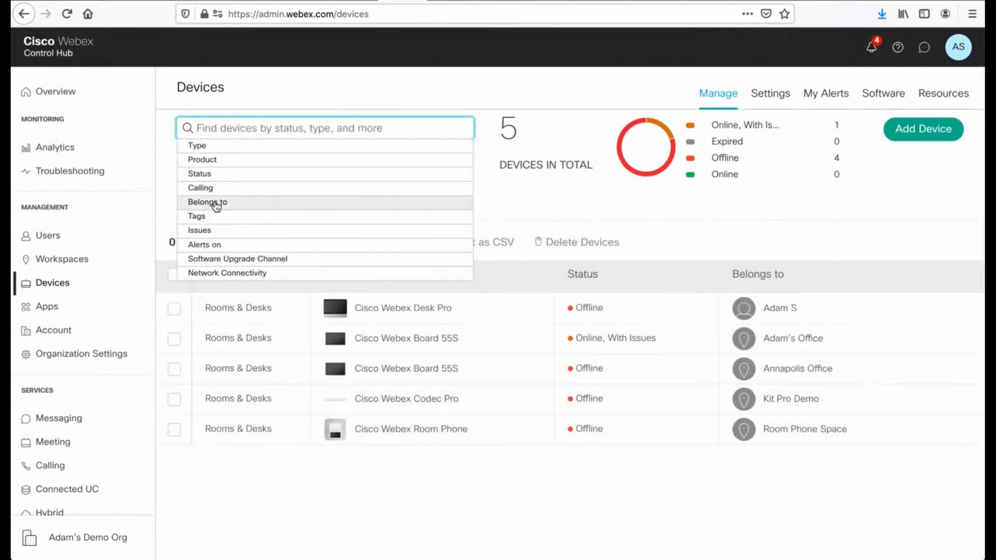
Filter the device list by the Touch tag and select all three matching devices.
click(197, 216)
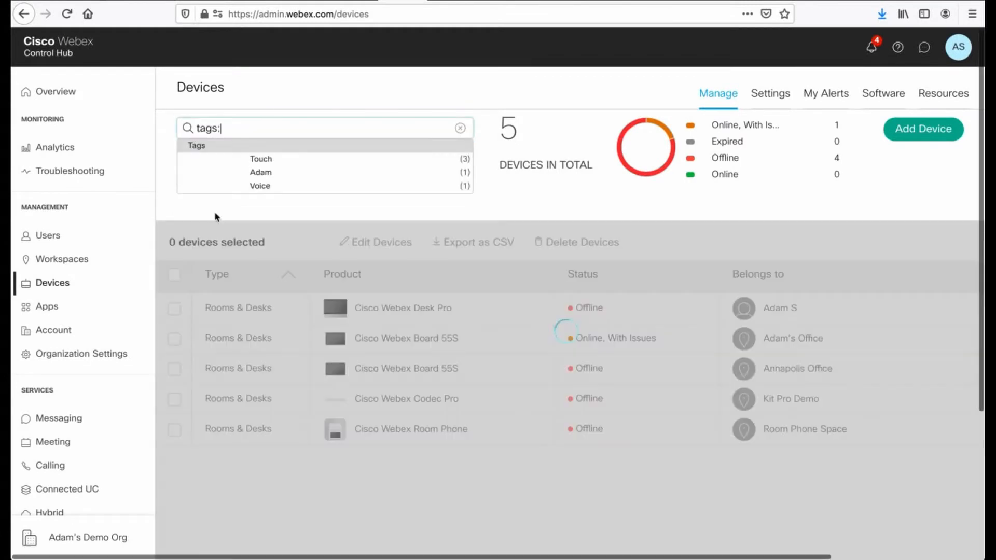
click(262, 159)
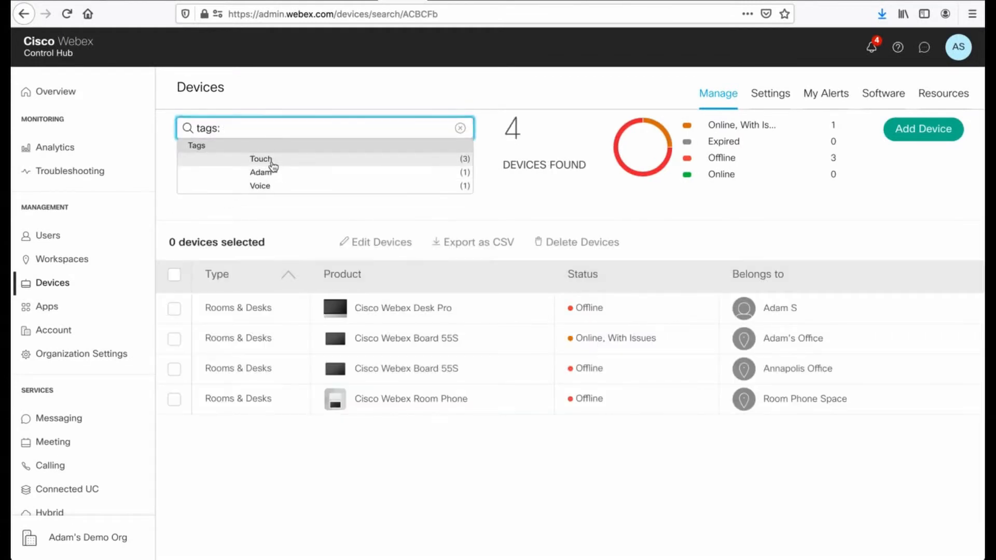
click(261, 159)
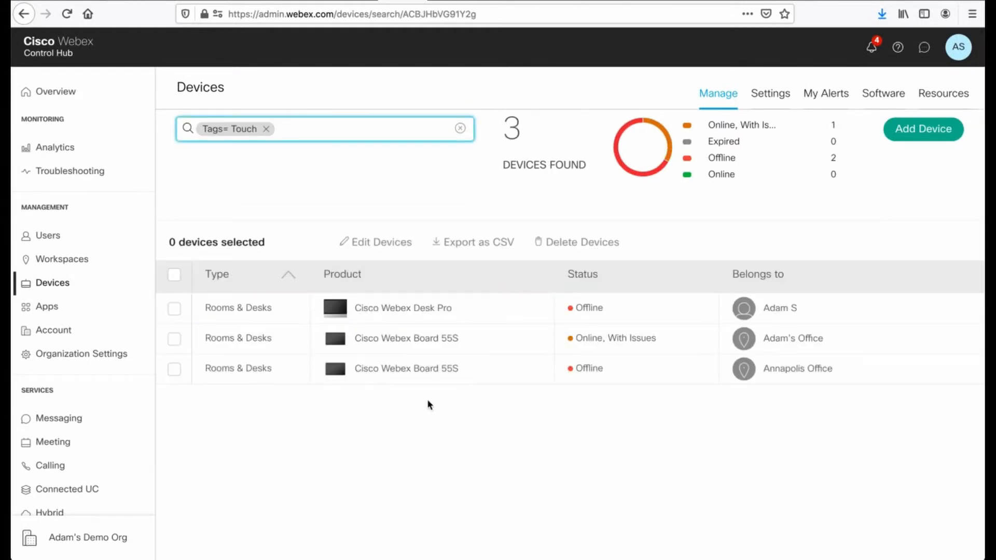
click(338, 128)
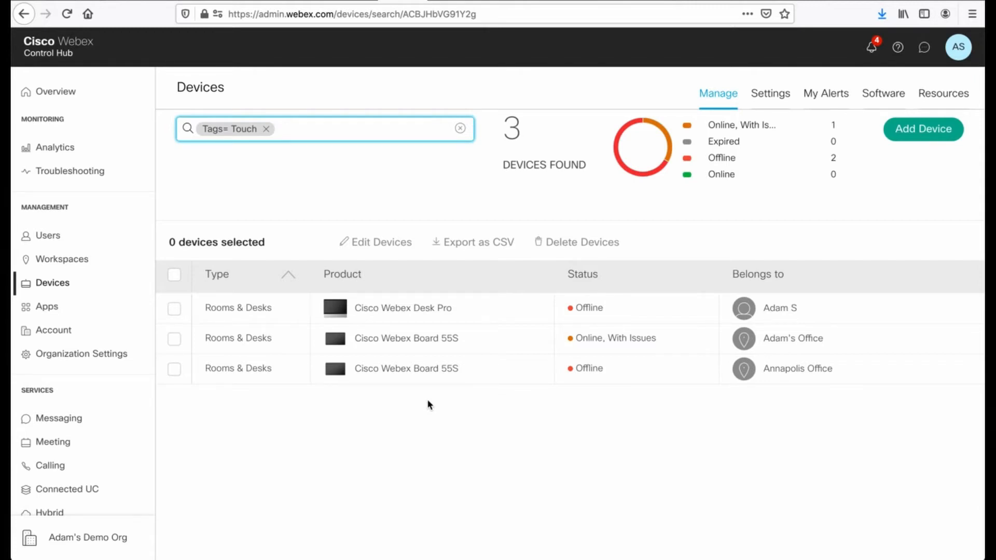
mouse_move(381, 241)
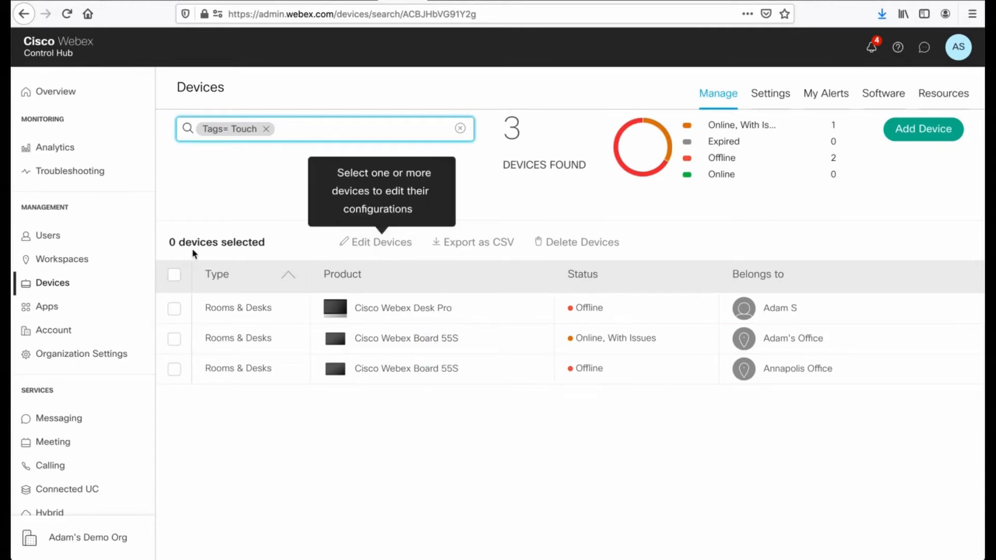
click(174, 274)
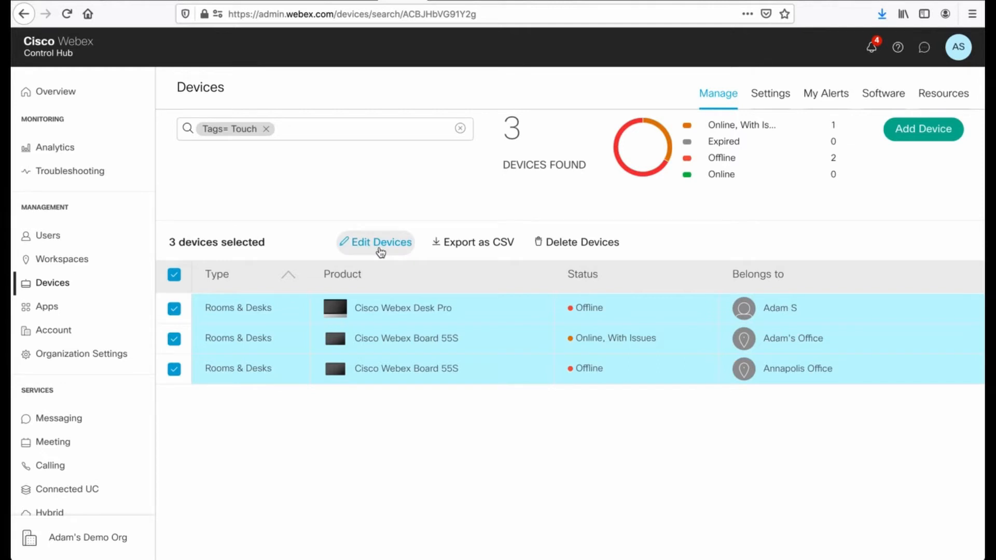
Start a bulk edit of the three selected Touch devices.
click(380, 242)
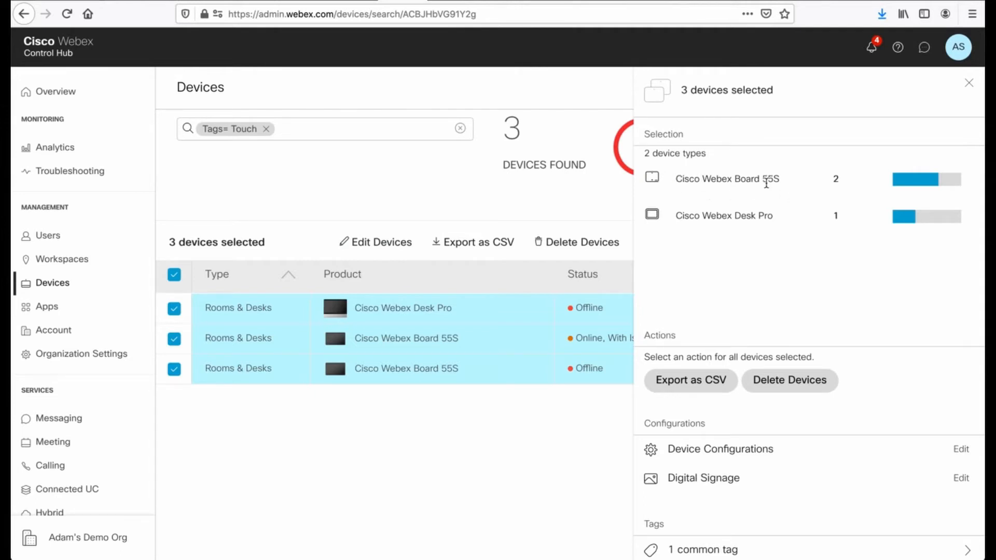
mouse_move(735, 296)
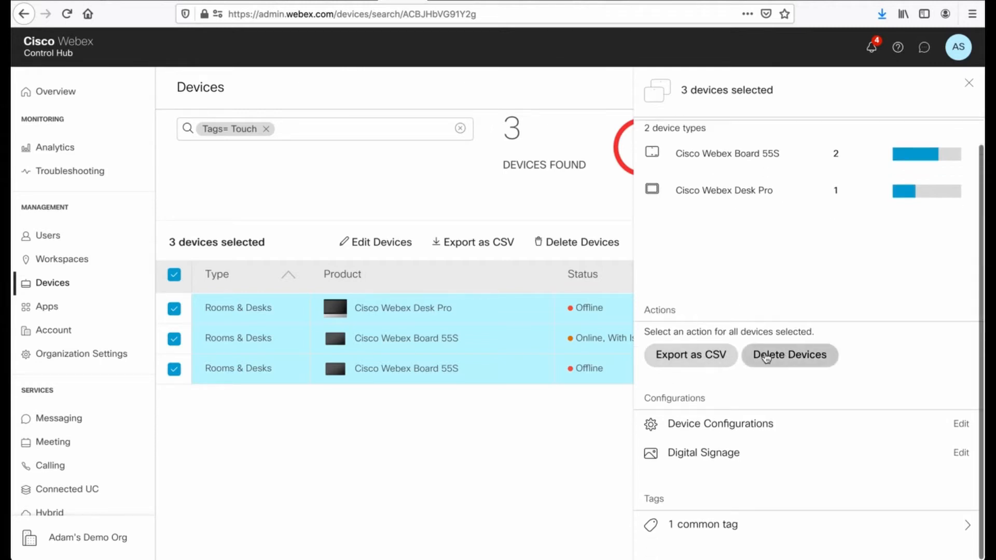
mouse_move(772, 409)
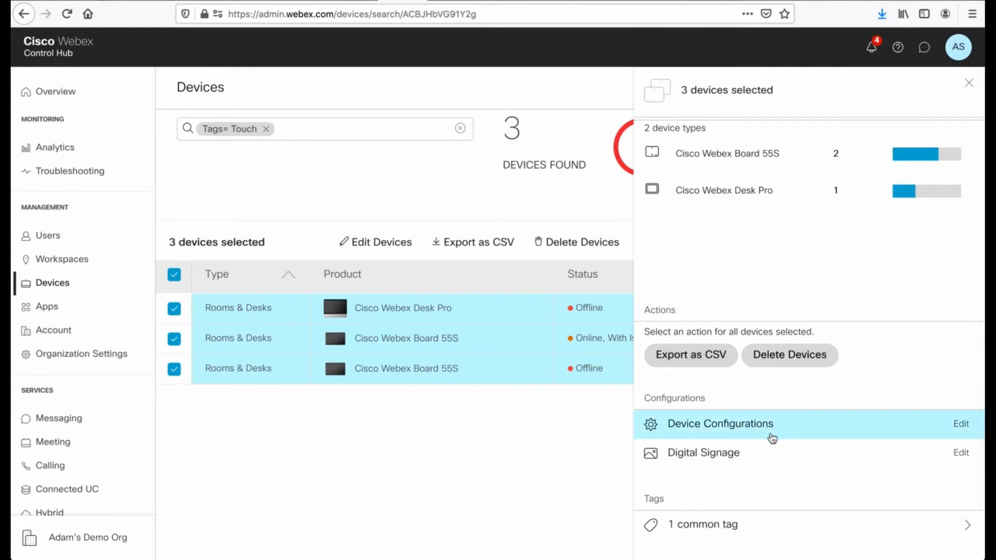
mouse_move(751, 434)
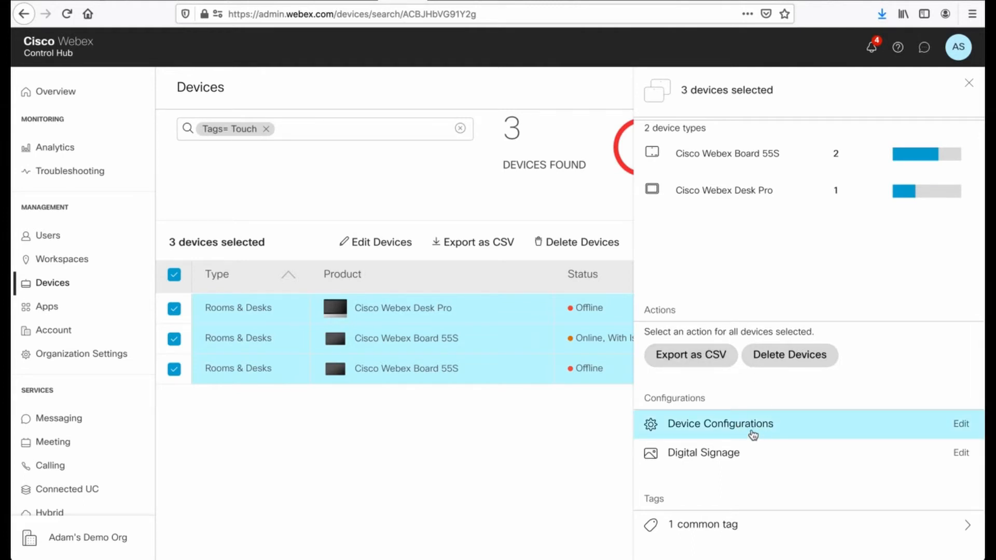
mouse_move(726, 456)
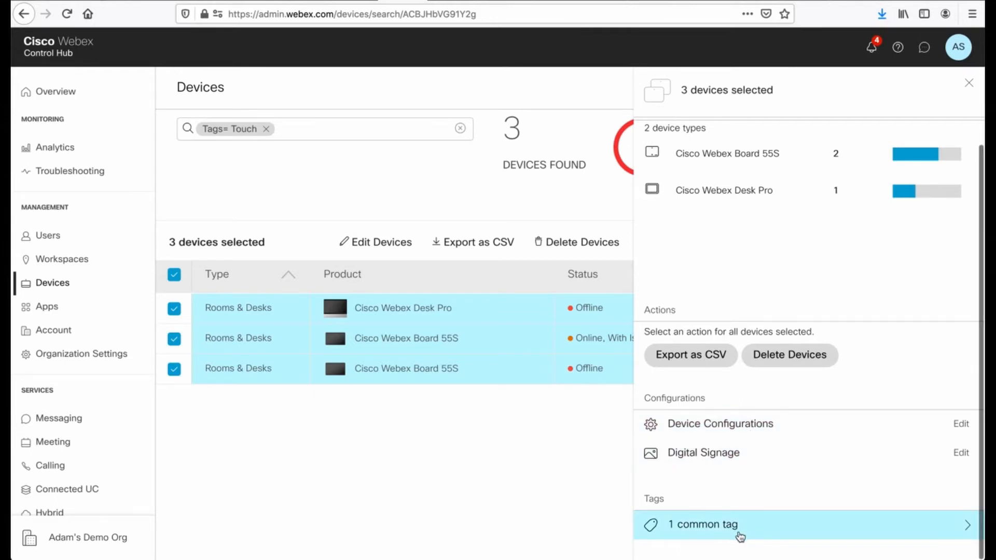
mouse_move(735, 429)
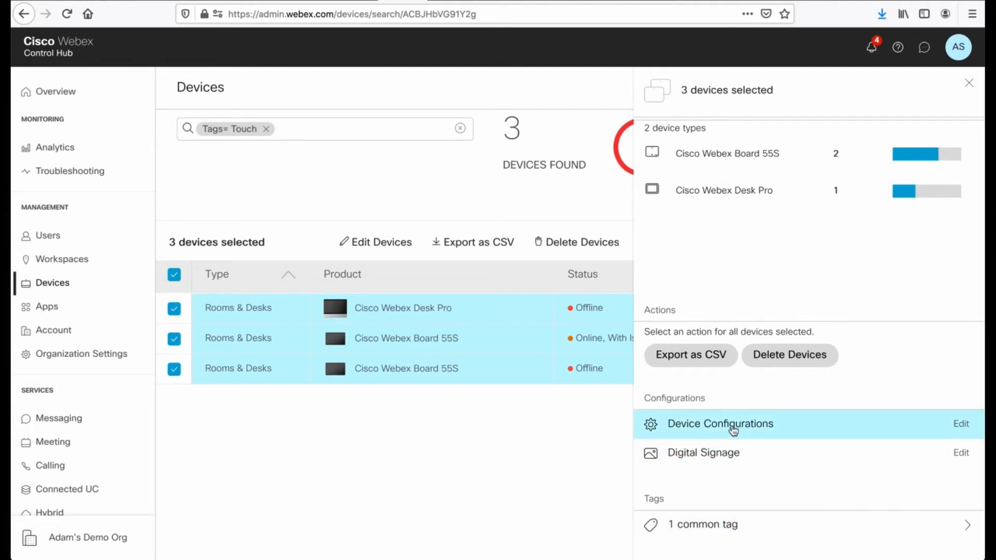
Enter Device Configurations and search the settings for 'Room'.
click(720, 424)
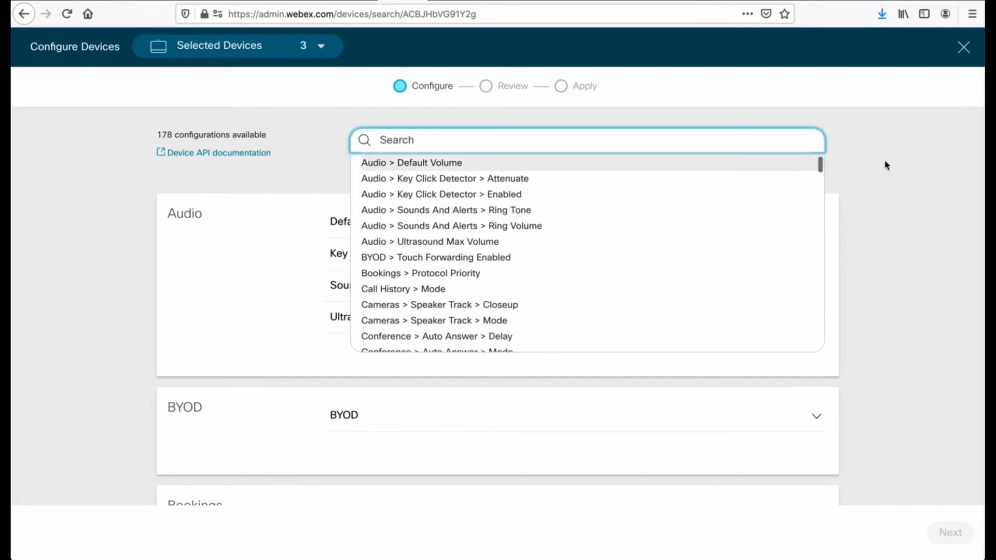
scroll(down, 3)
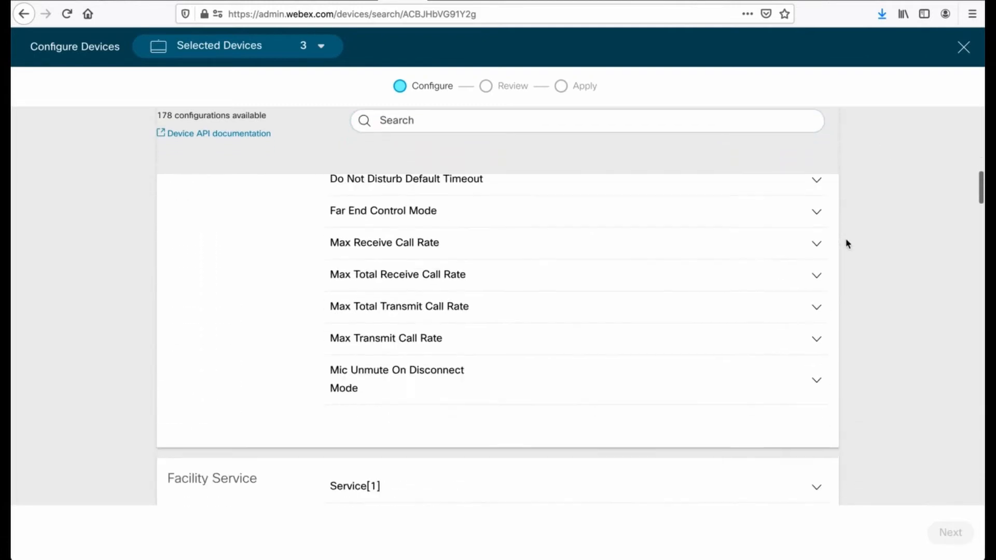
scroll(down, 3)
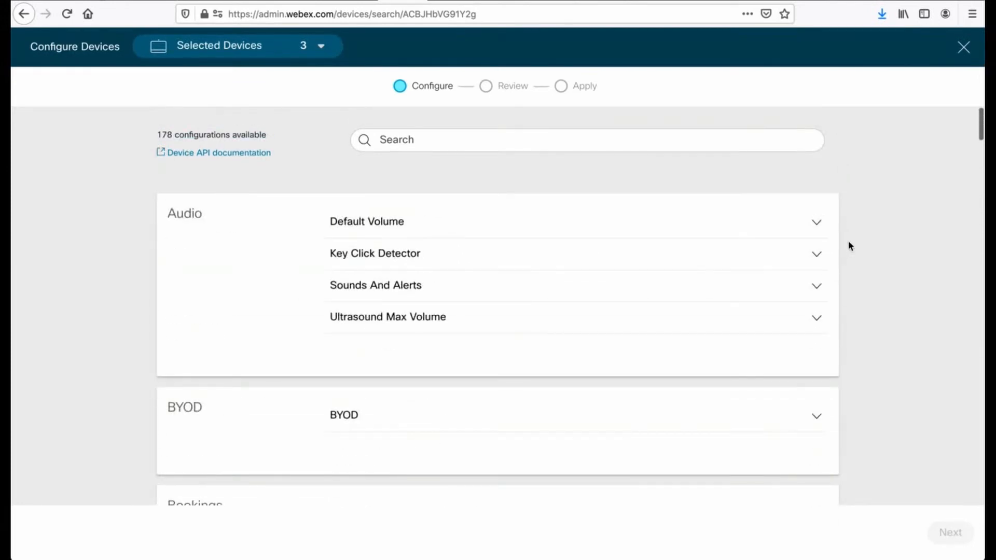
click(586, 140)
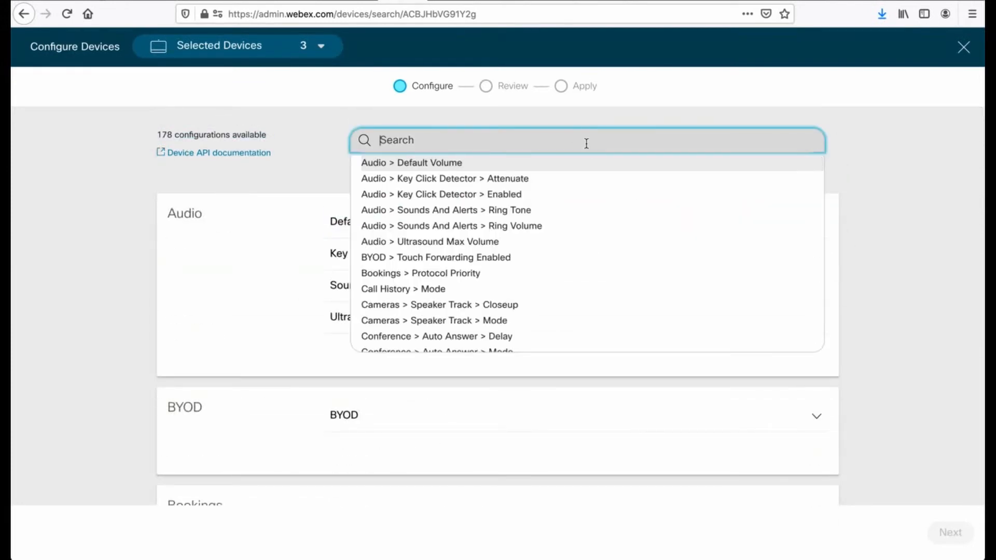
text(Room)
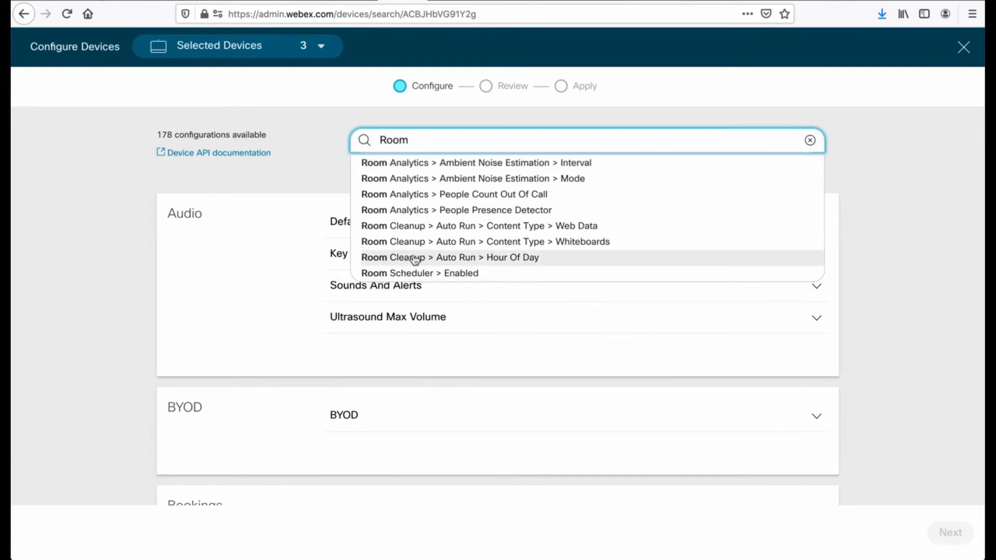
Set Room Cleanup Auto Run Content Type Web Data to Off and return to All configurations.
click(477, 226)
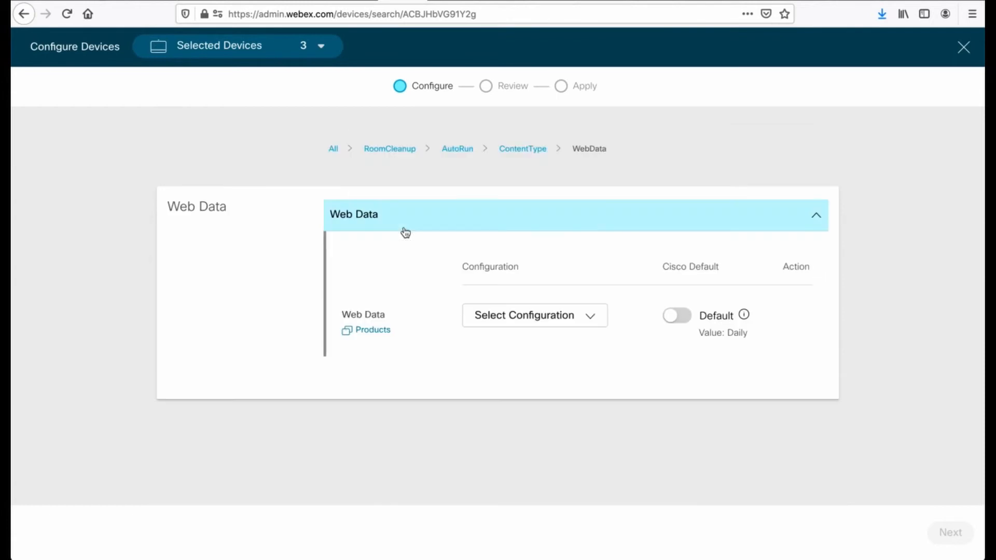
click(535, 315)
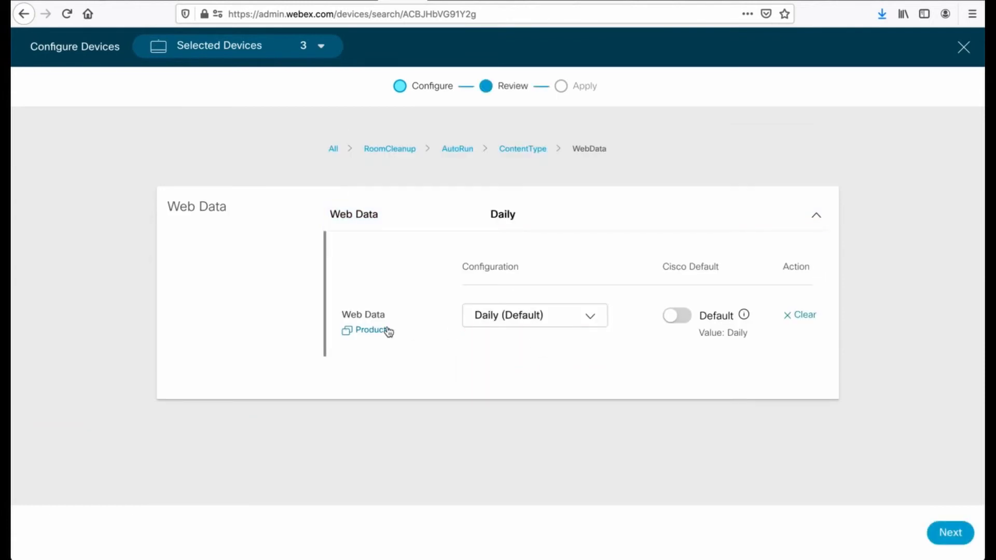
mouse_move(480, 346)
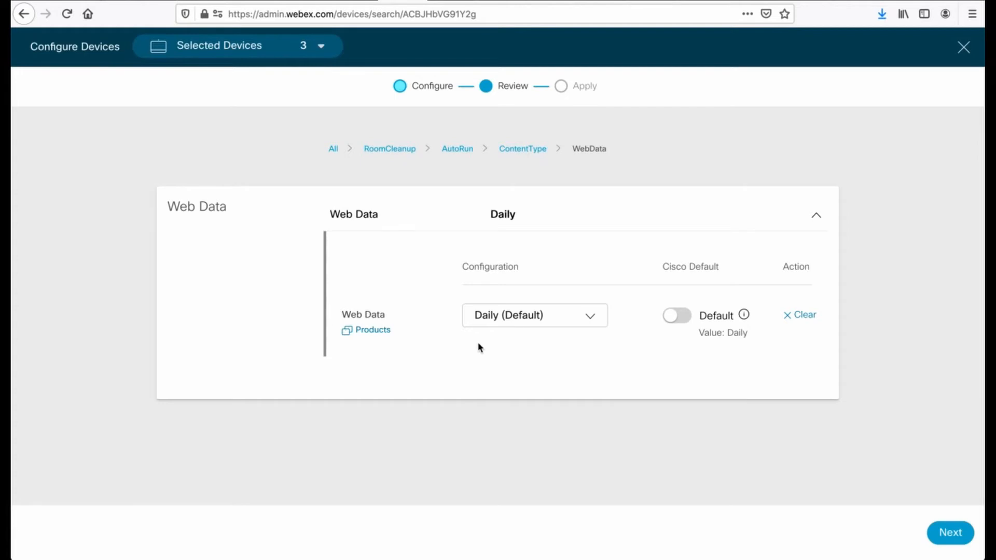
mouse_move(542, 357)
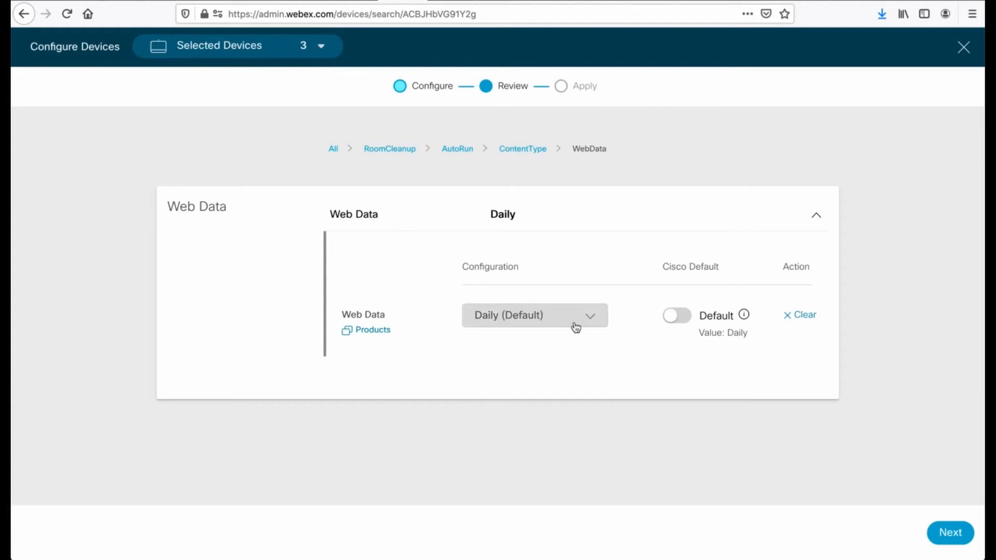
mouse_move(612, 351)
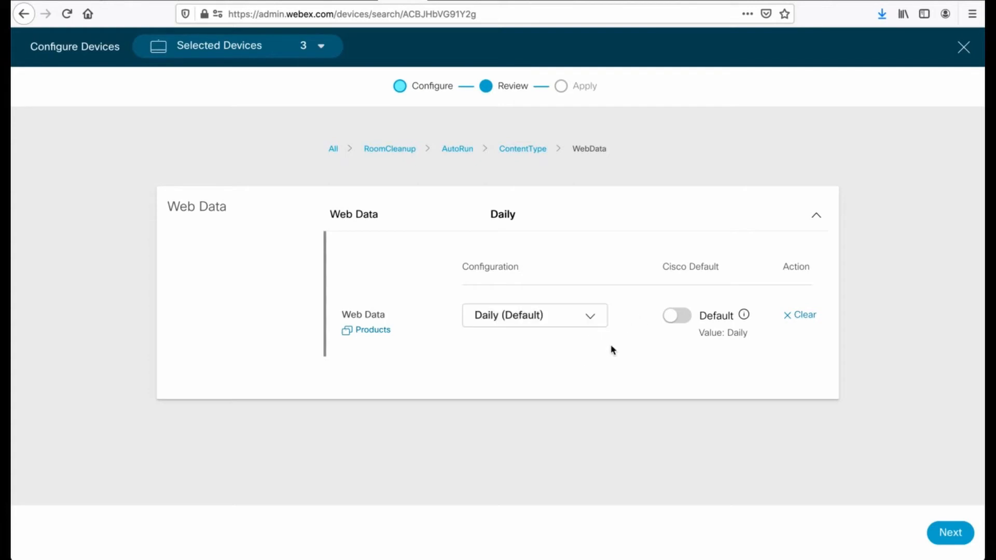
click(535, 316)
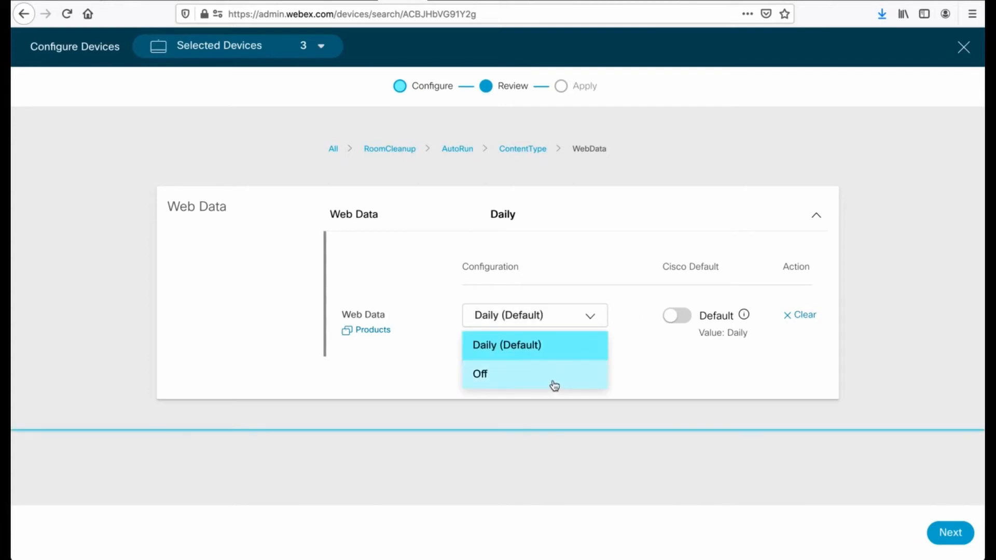
click(481, 373)
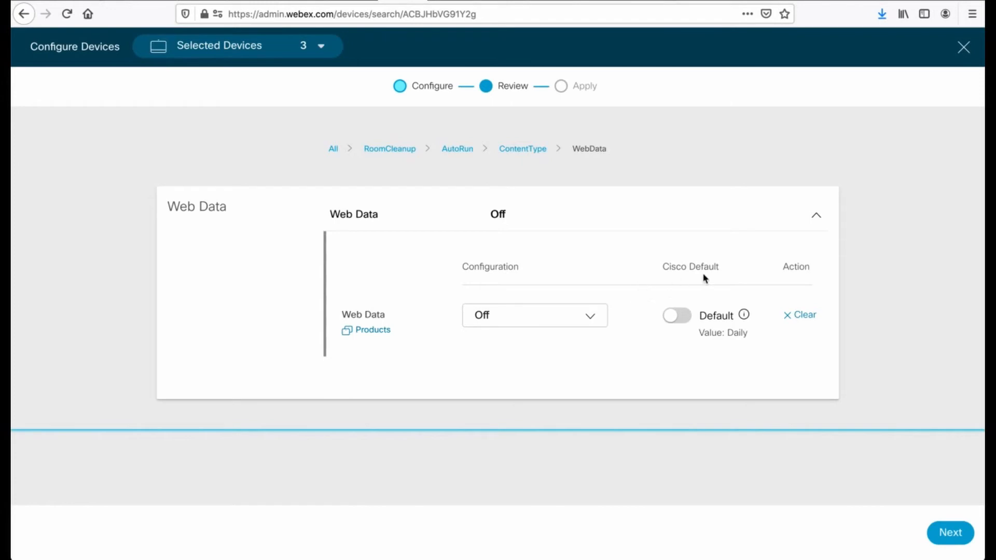
click(816, 215)
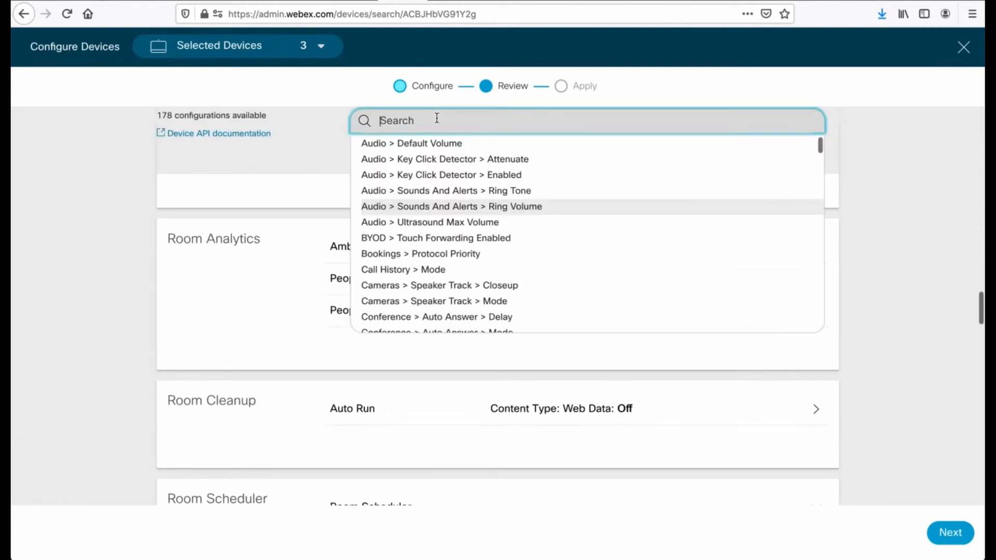
Set Room Analytics People Presence Detector and People Count Out Of Call to On, then proceed to review.
text(room)
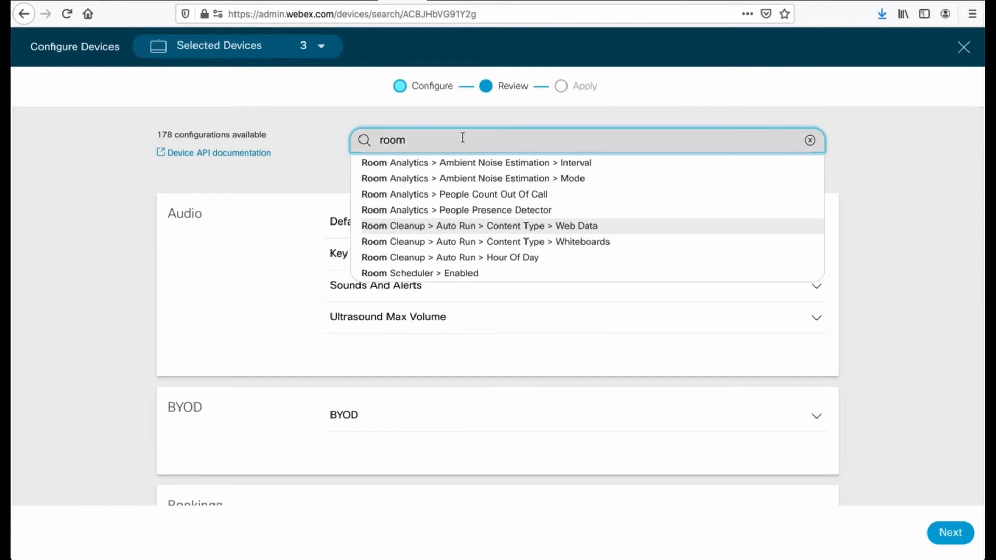
mouse_move(406, 215)
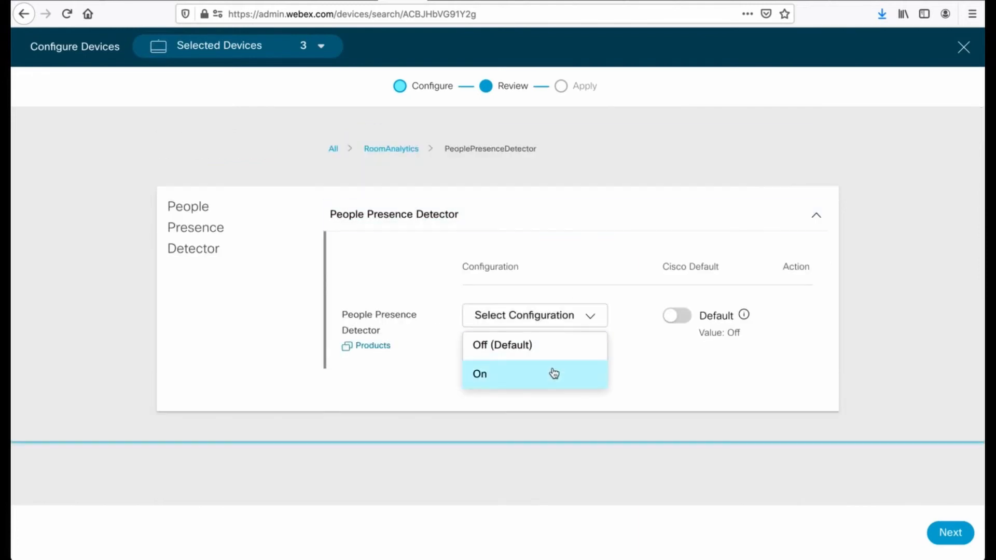
click(500, 374)
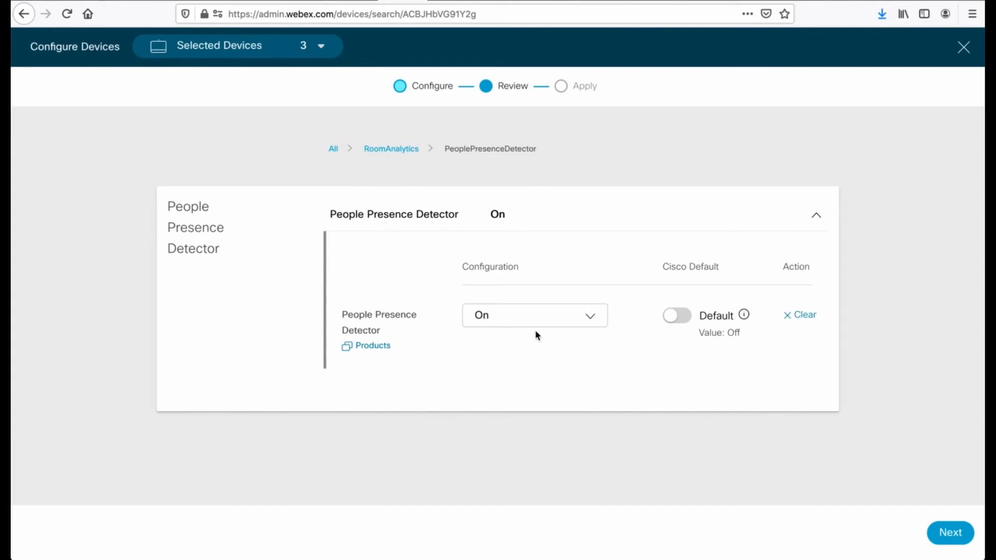
mouse_move(401, 154)
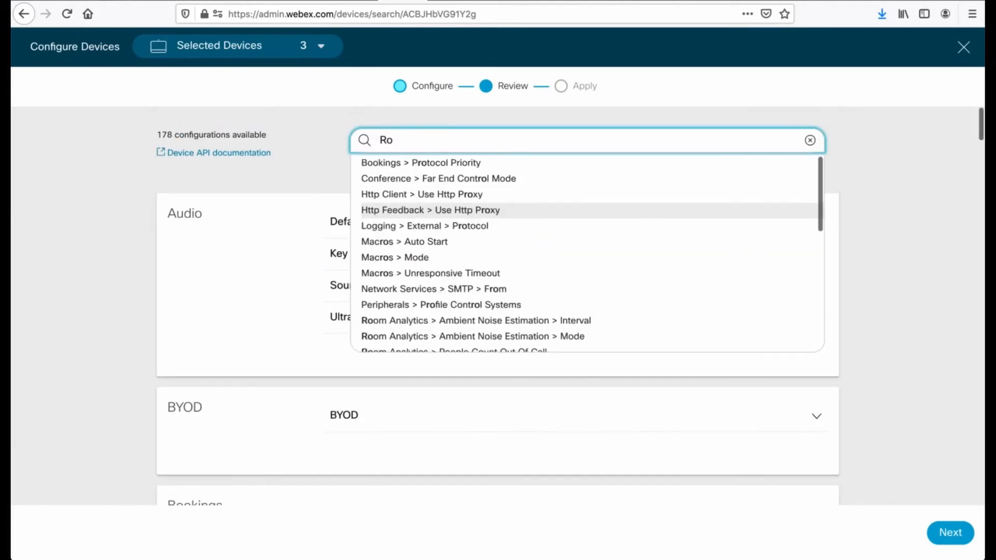
click(453, 352)
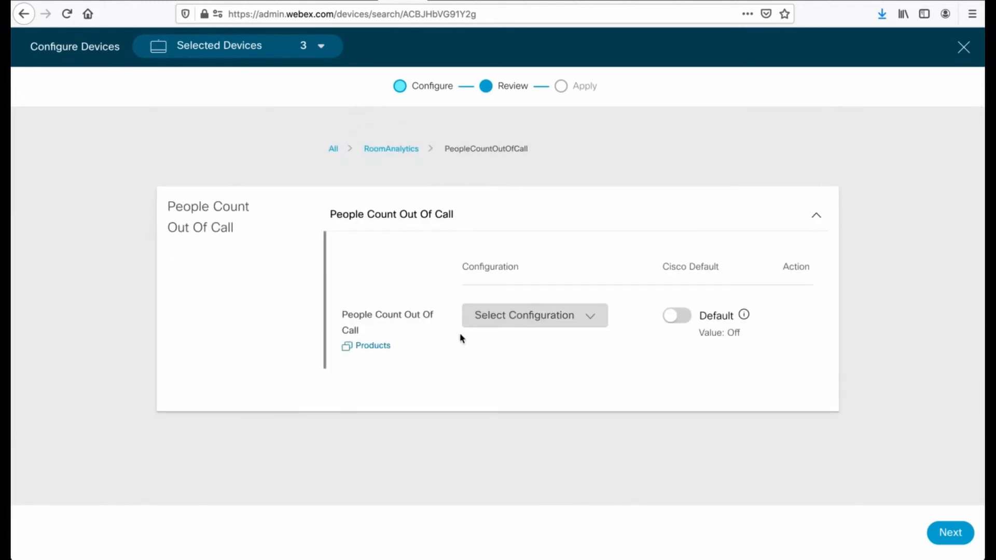
click(536, 316)
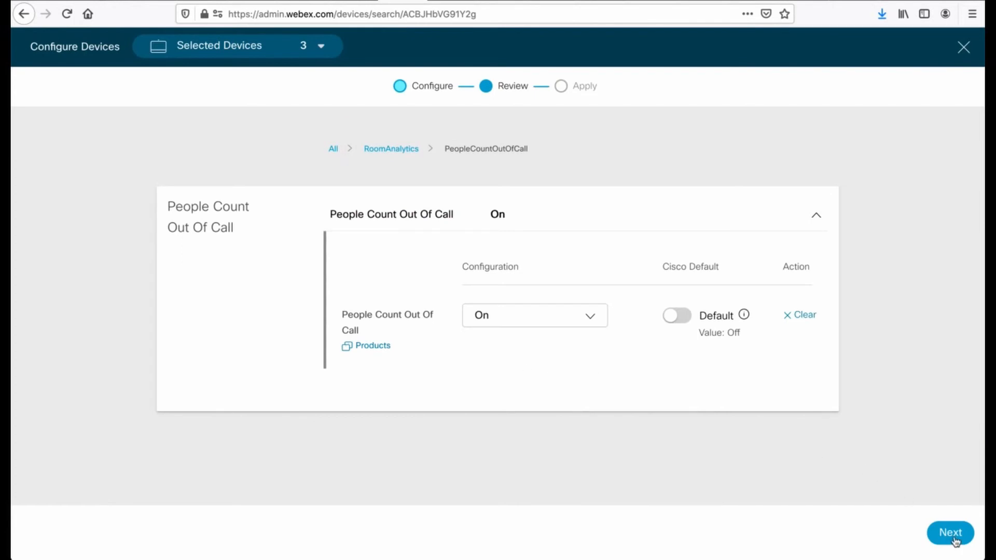
click(953, 533)
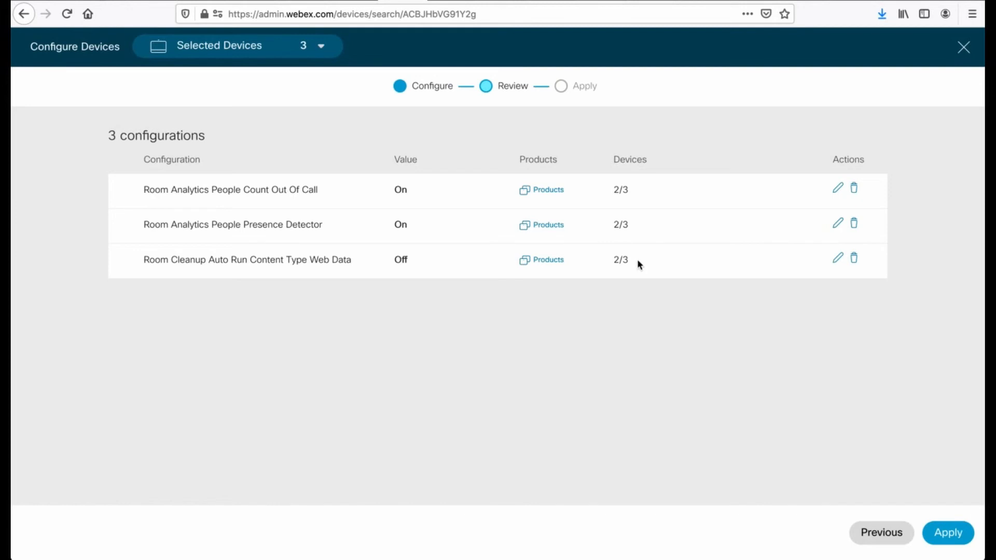
mouse_move(464, 260)
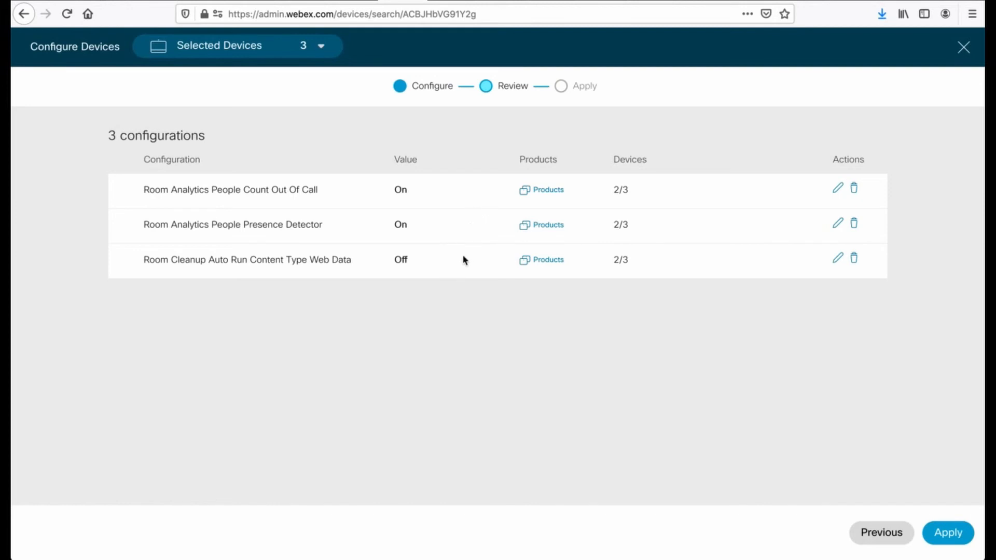
mouse_move(300, 256)
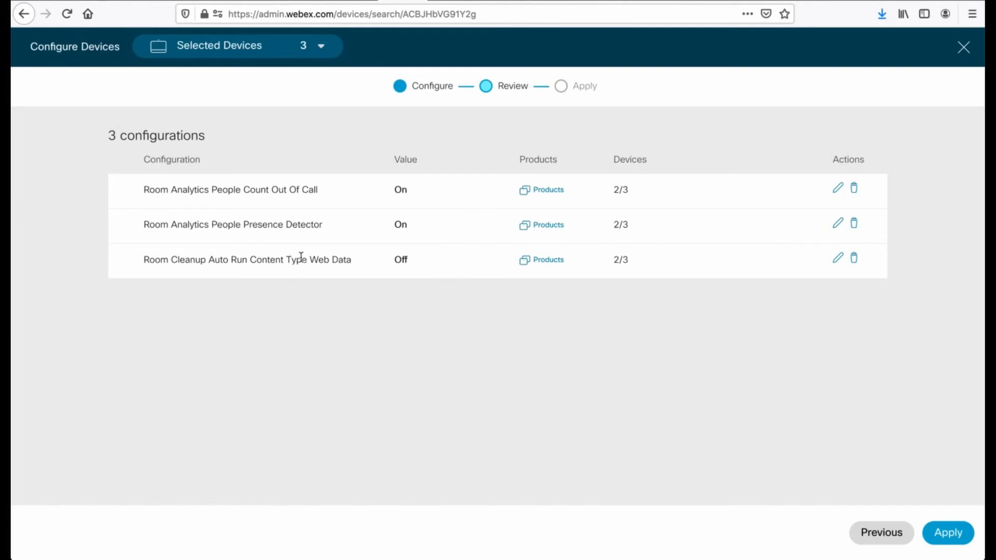
mouse_move(853, 260)
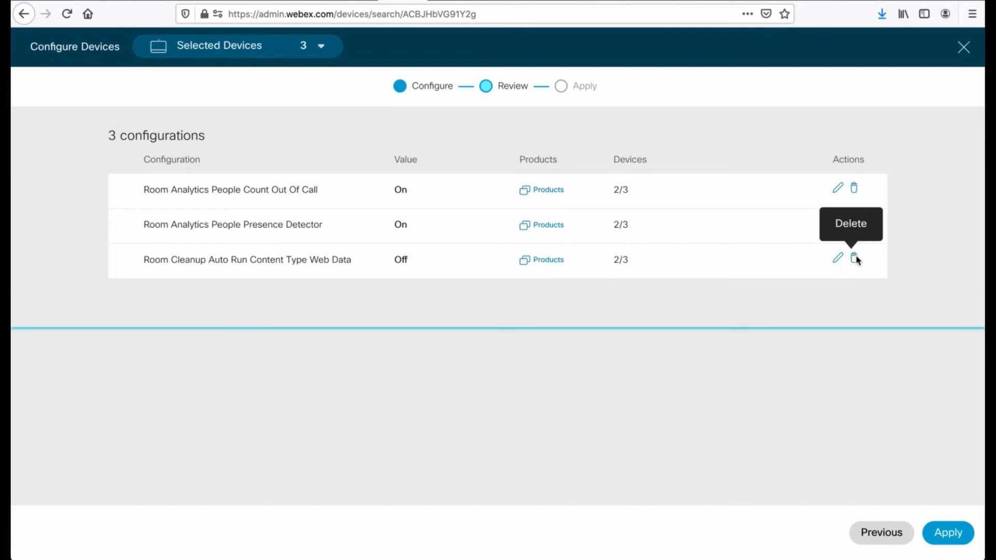
Remove the Room Cleanup Web Data setting from the review and apply the two Room Analytics settings.
click(853, 260)
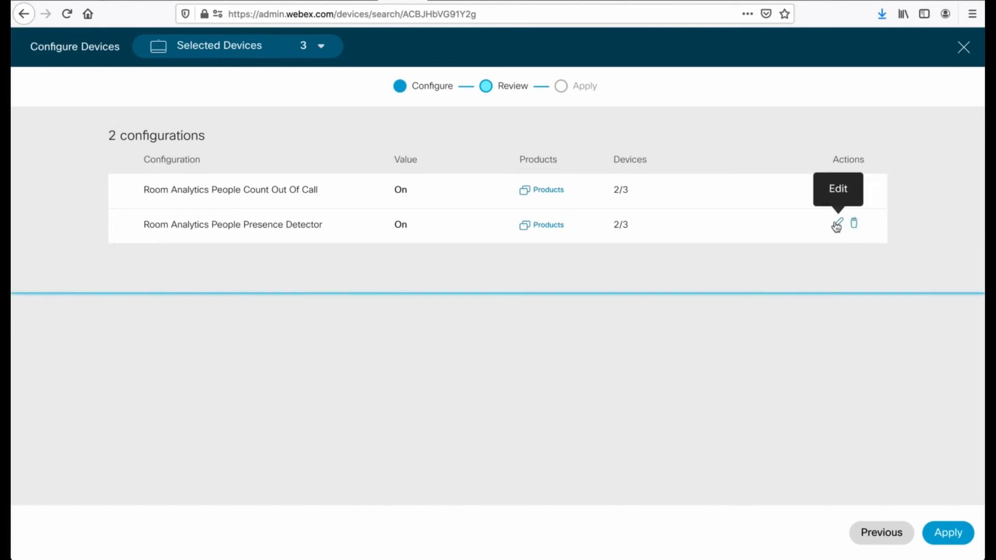
click(834, 225)
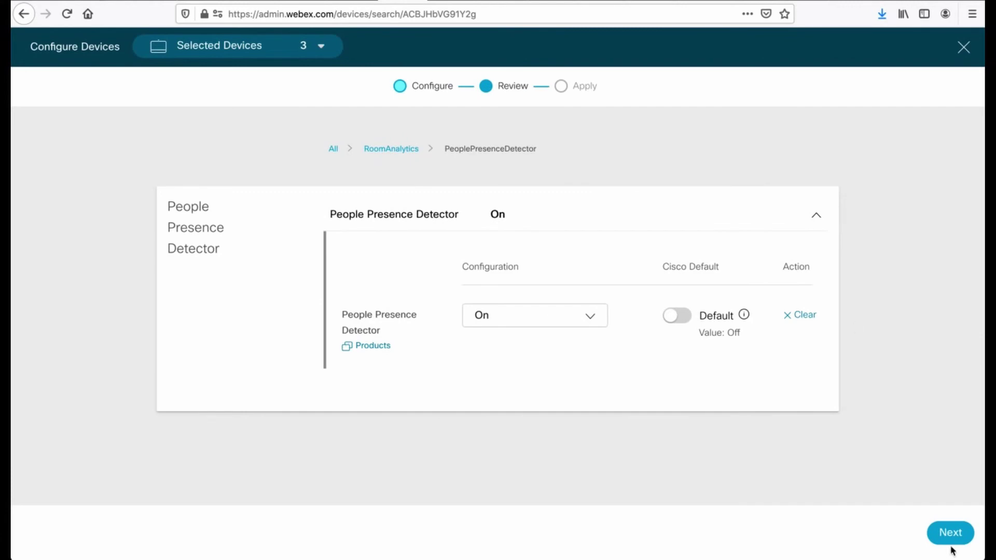
click(952, 534)
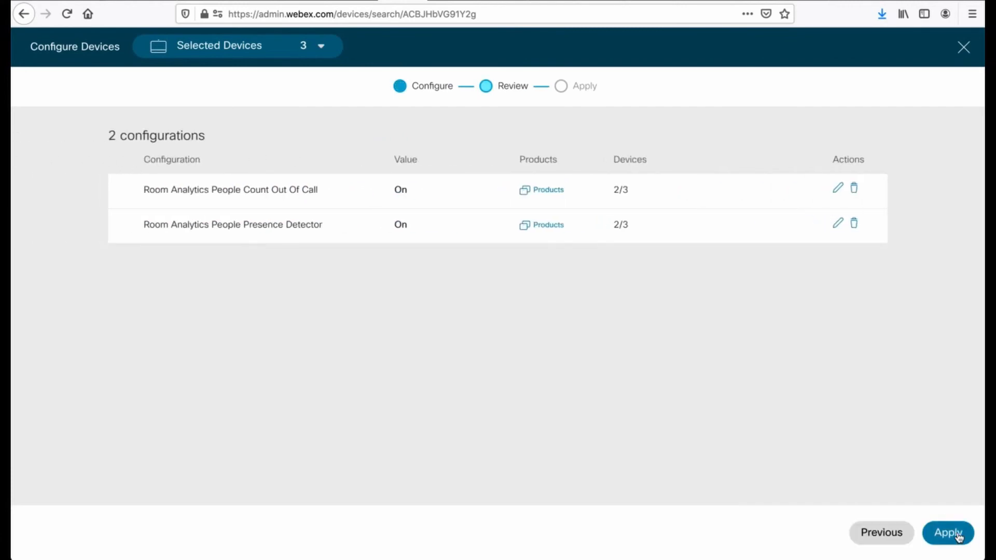
mouse_move(782, 322)
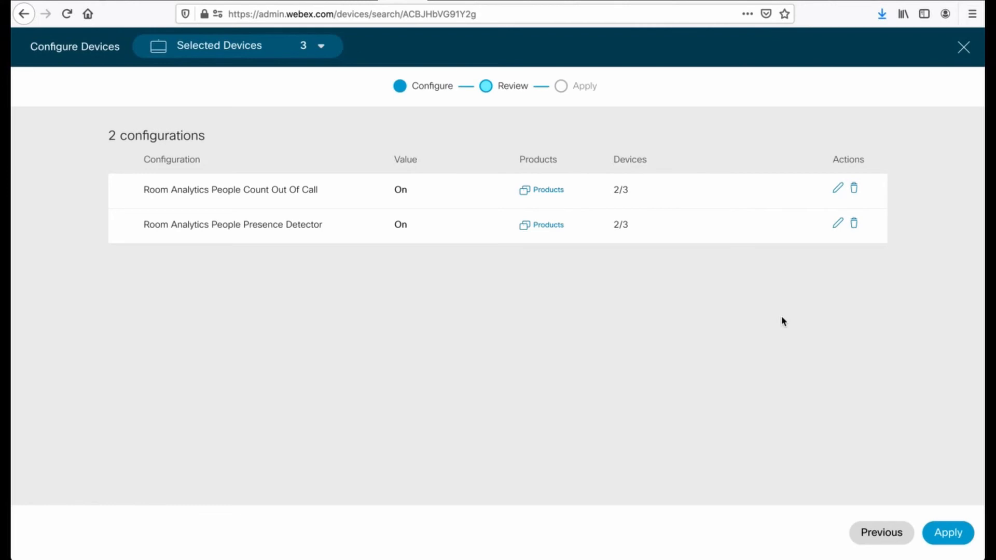
mouse_move(950, 533)
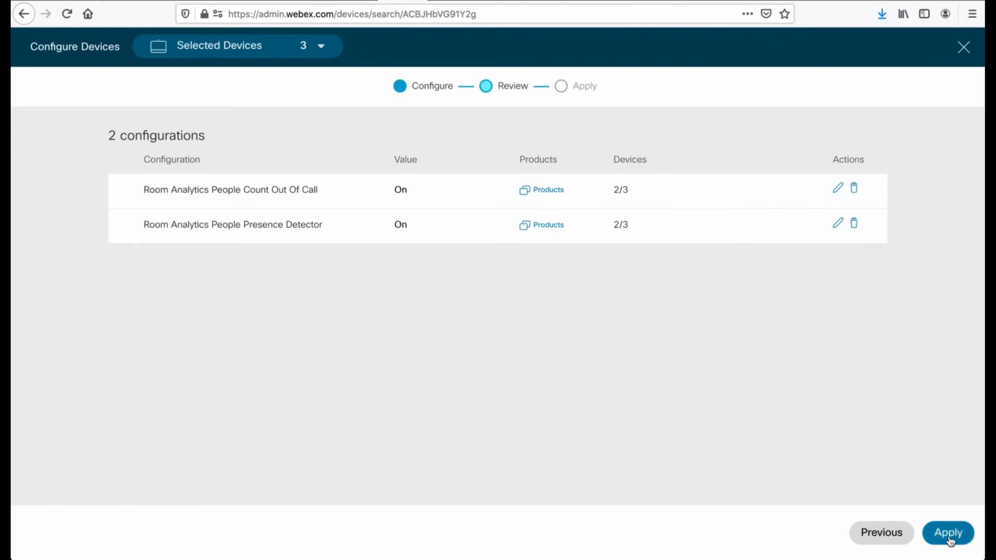
click(949, 533)
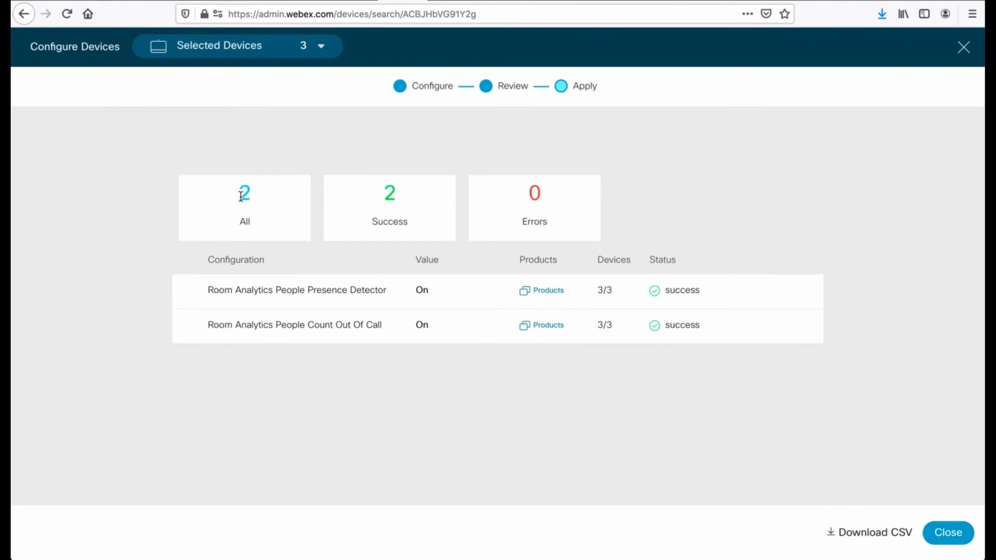
mouse_move(393, 197)
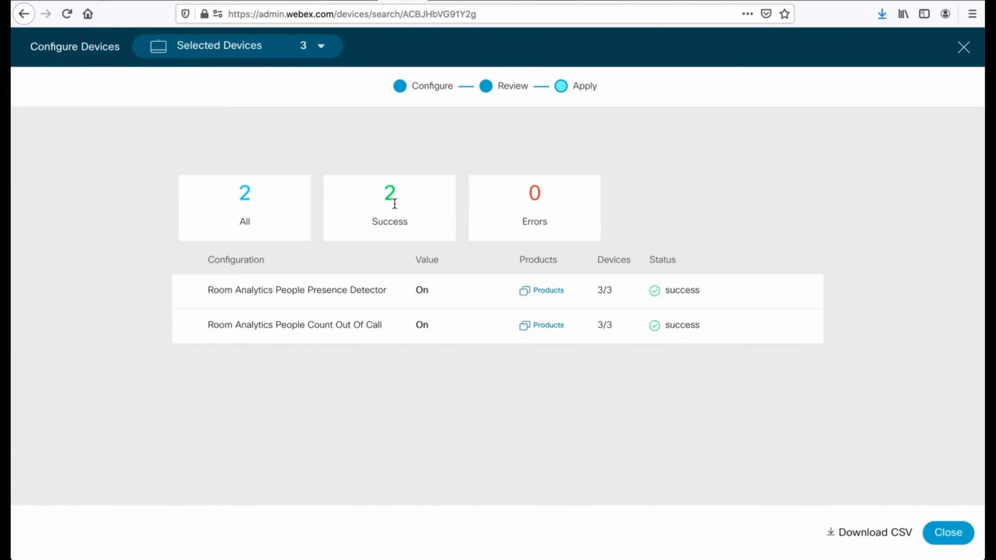
mouse_move(533, 309)
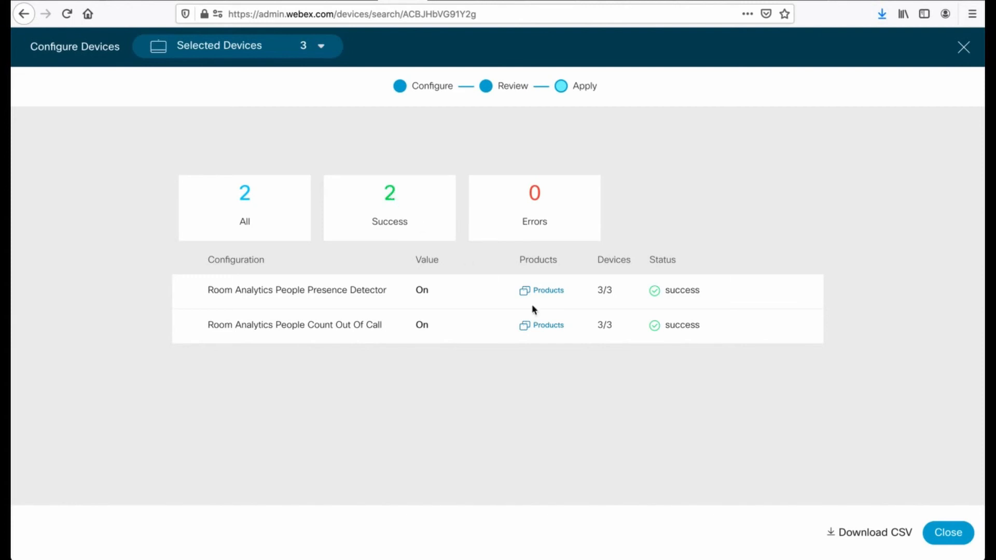
mouse_move(544, 299)
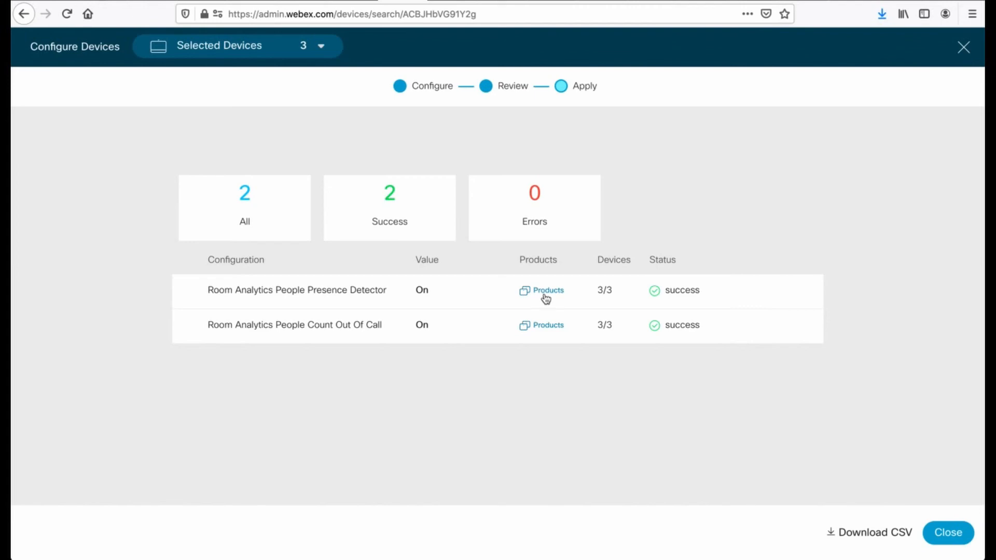
View Configuration Support for People Presence Detector on the Webex Board 55S.
click(548, 291)
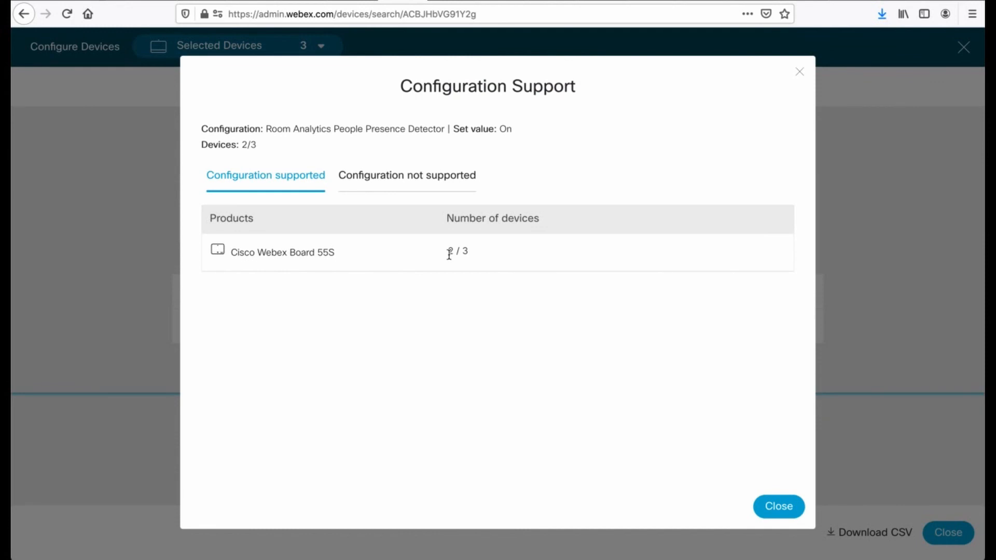
click(407, 176)
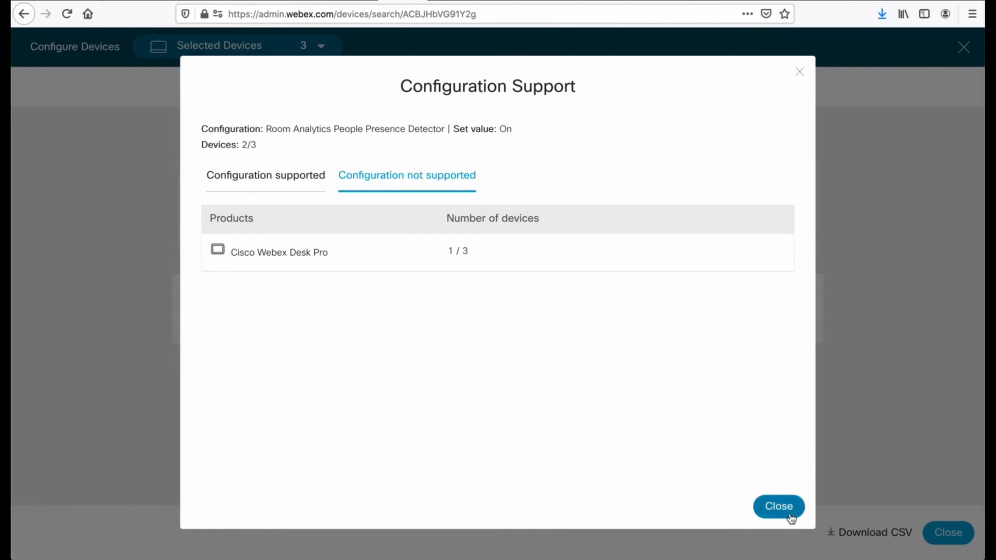
click(779, 507)
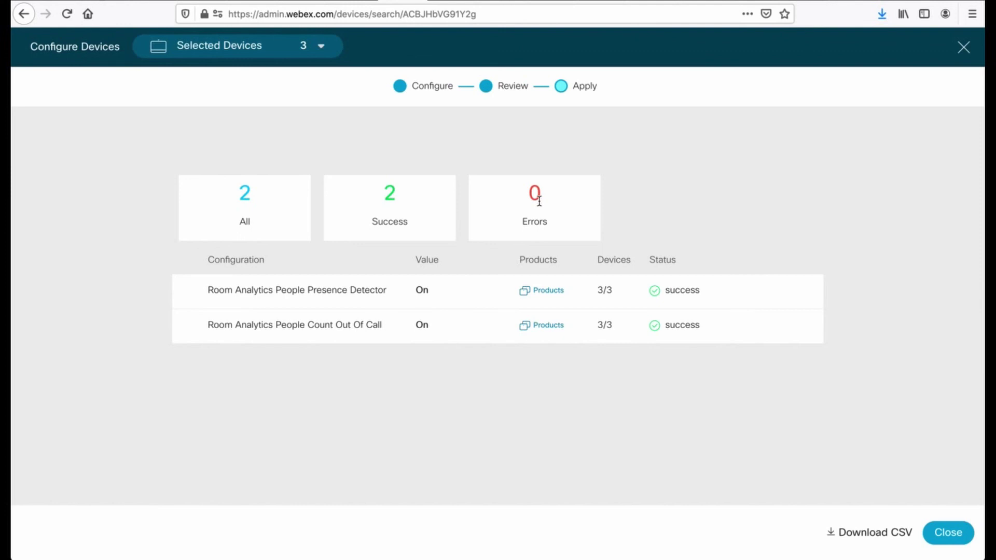
mouse_move(854, 432)
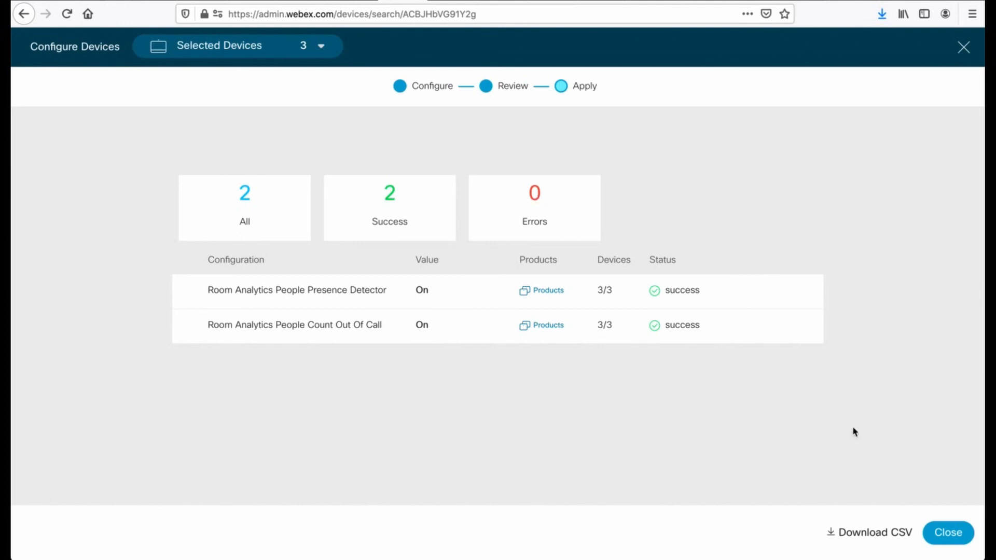